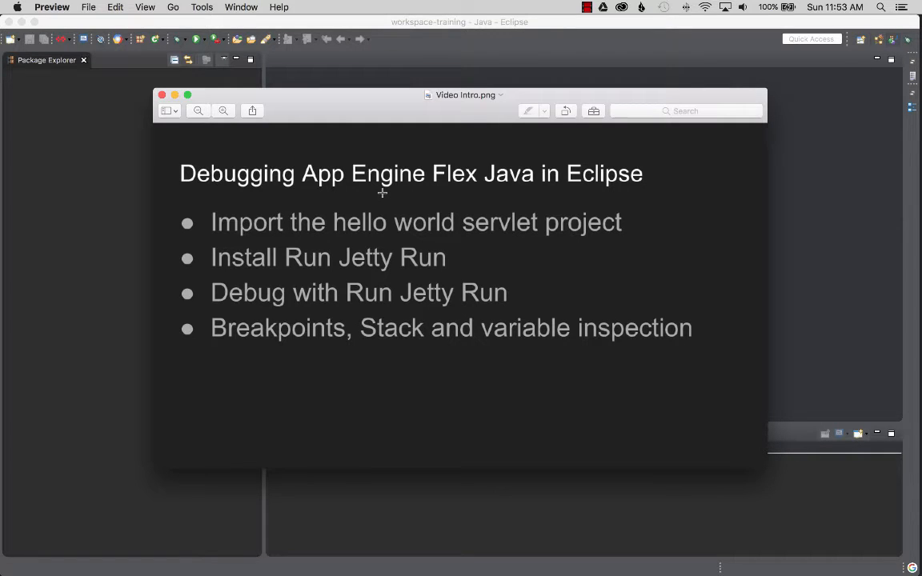
mouse_move(279, 211)
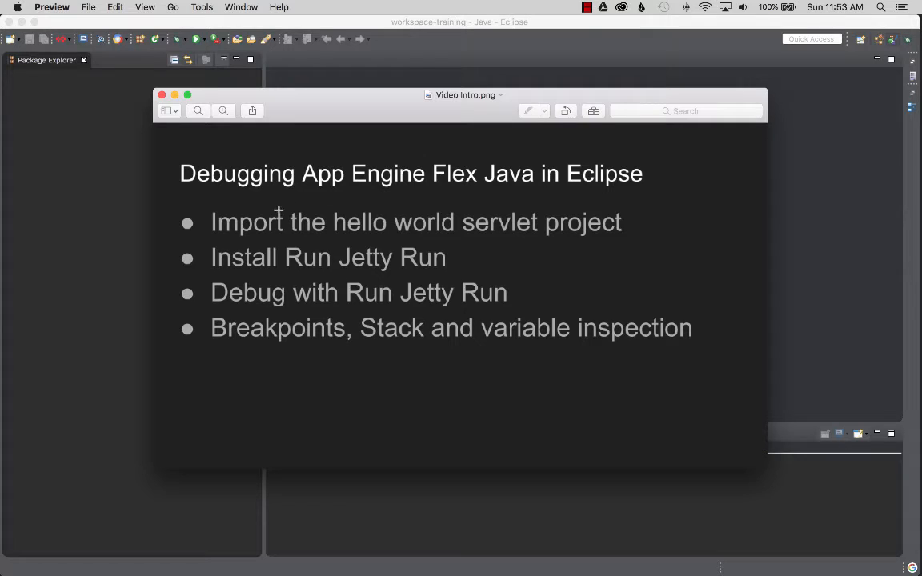
mouse_move(420, 224)
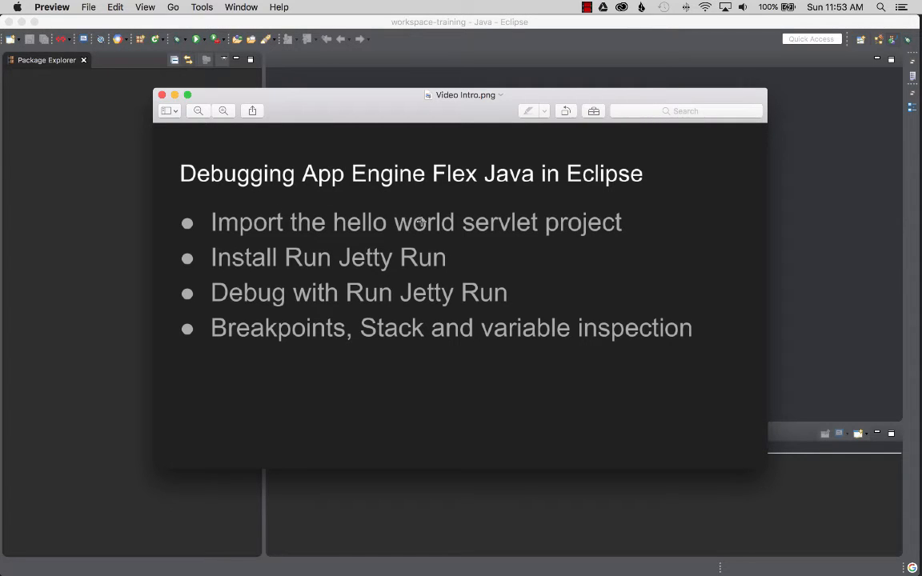
mouse_move(452, 205)
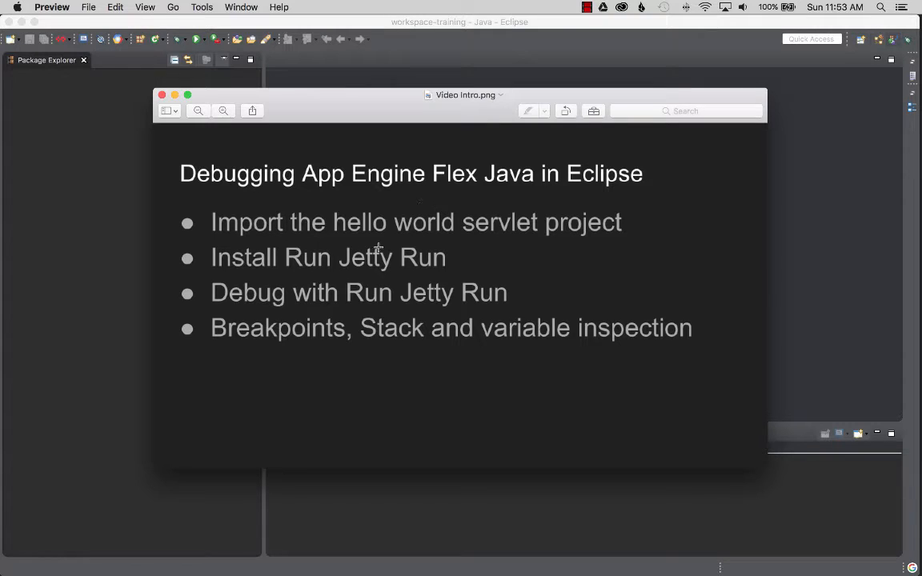
mouse_move(424, 243)
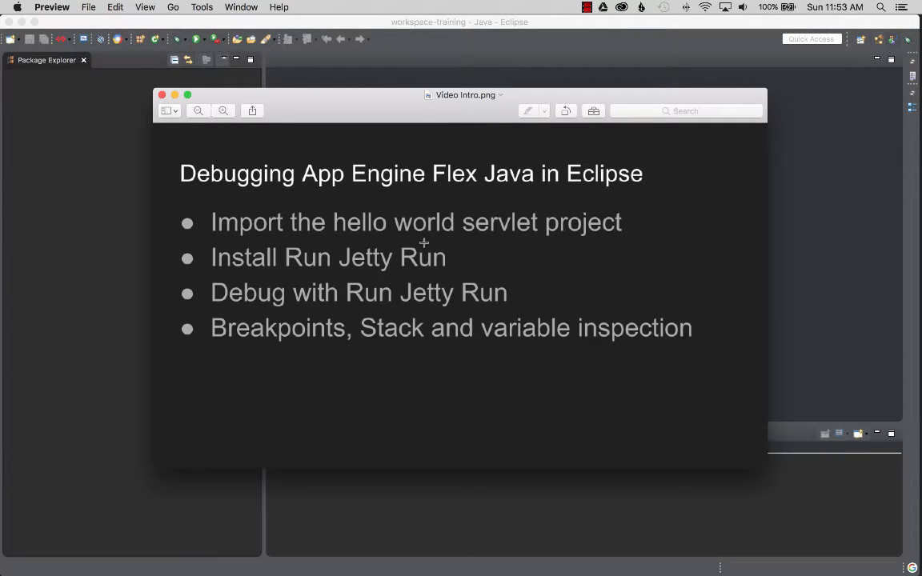
mouse_move(422, 224)
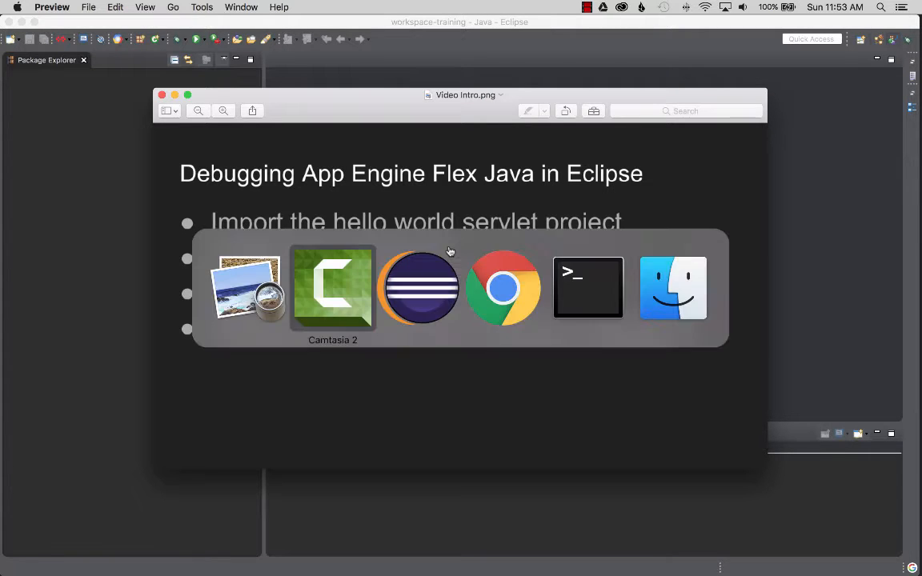
Review the Java quickstart down to the Hello World download steps, then return to Eclipse
left_click(503, 288)
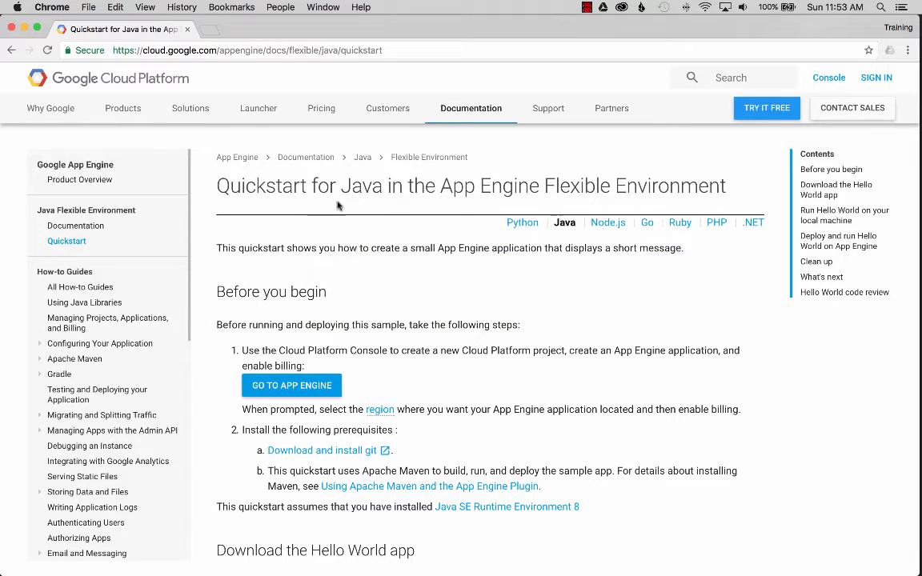
scroll("down", 3)
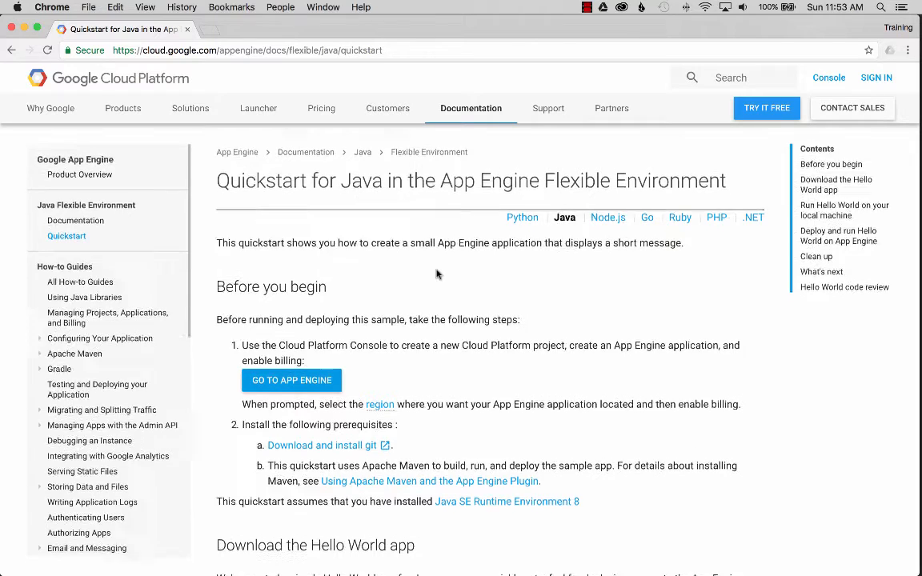
scroll("down", 3)
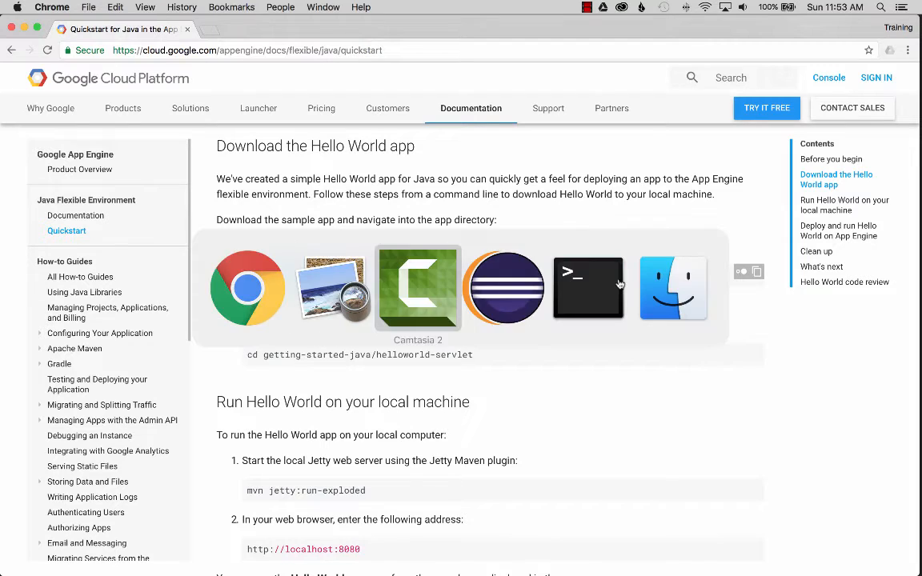
left_click(588, 288)
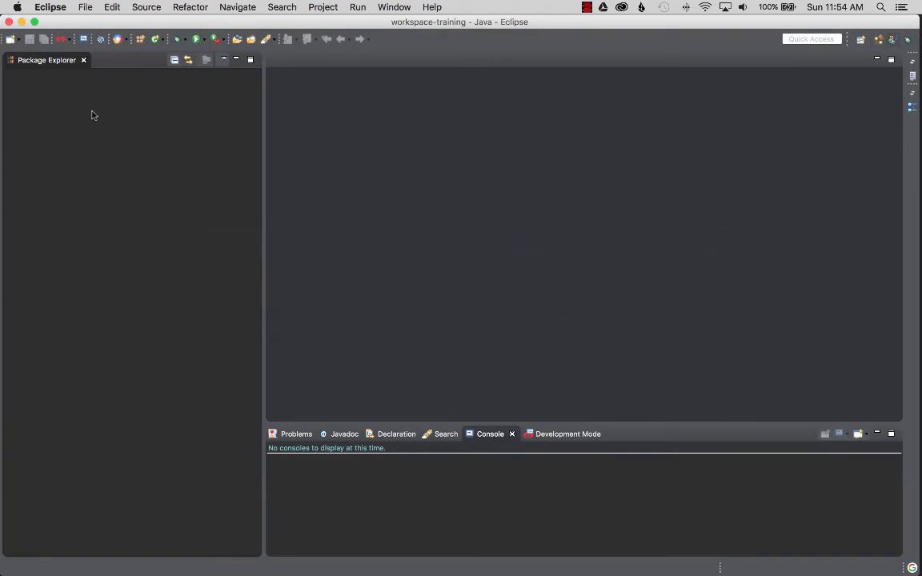
Start an Existing Maven Projects import from the Package Explorer, filtering on 'maven'
right_click(93, 115)
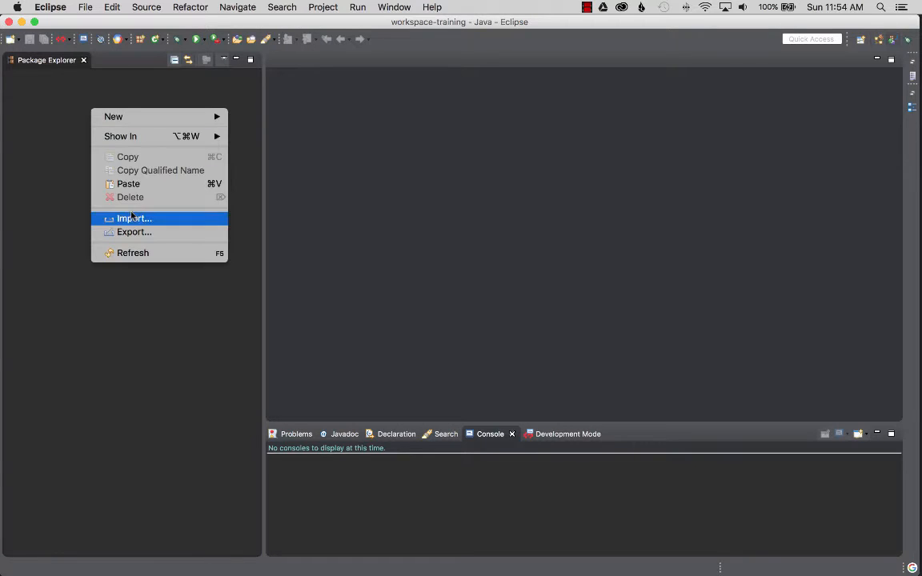
left_click(134, 218)
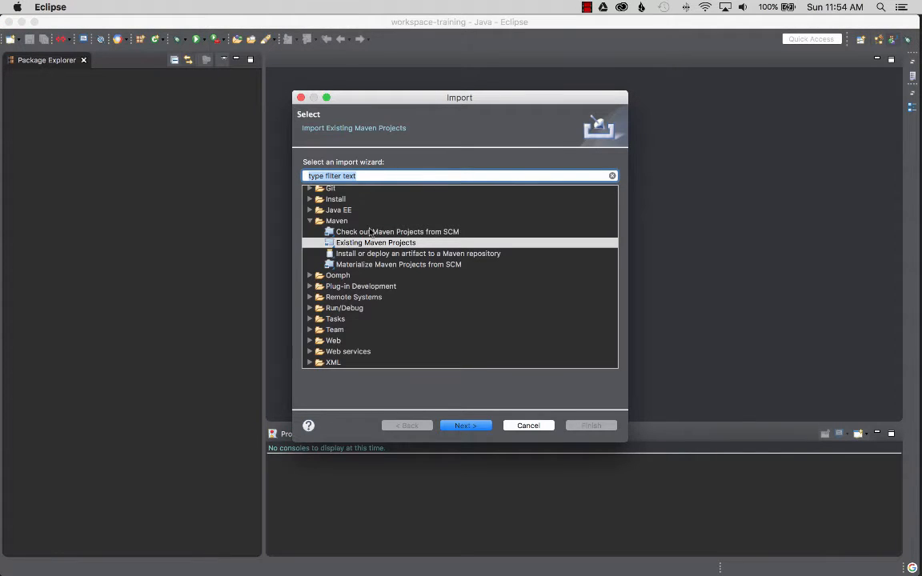
type("maven")
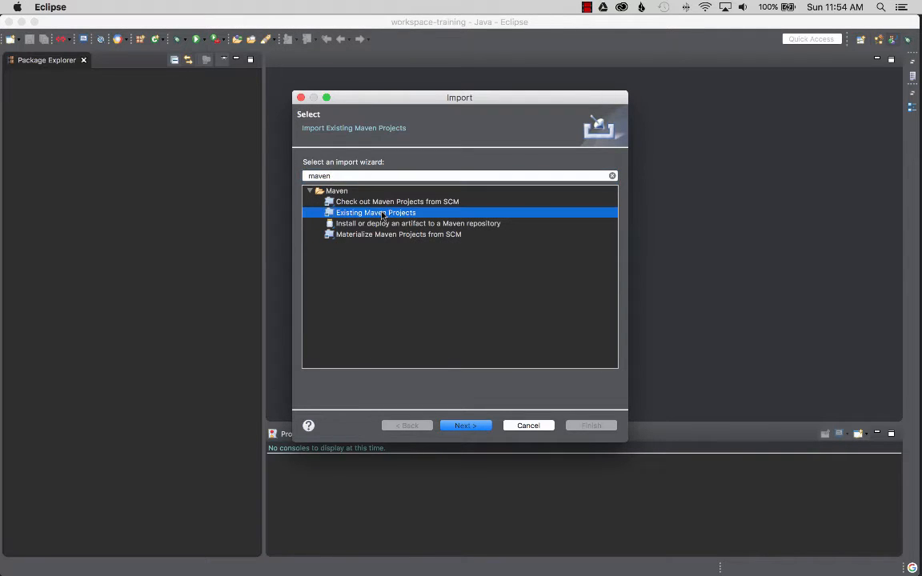
mouse_move(551, 530)
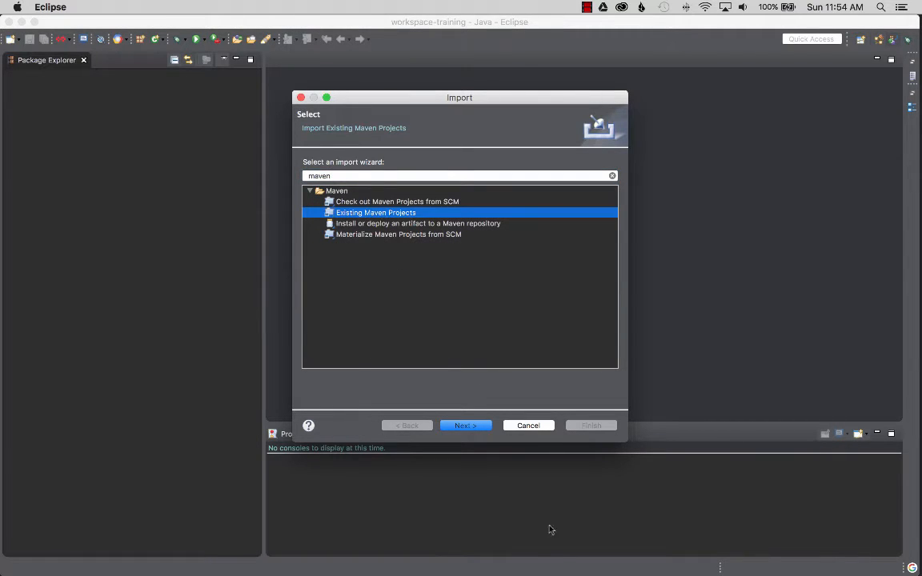
left_click(465, 426)
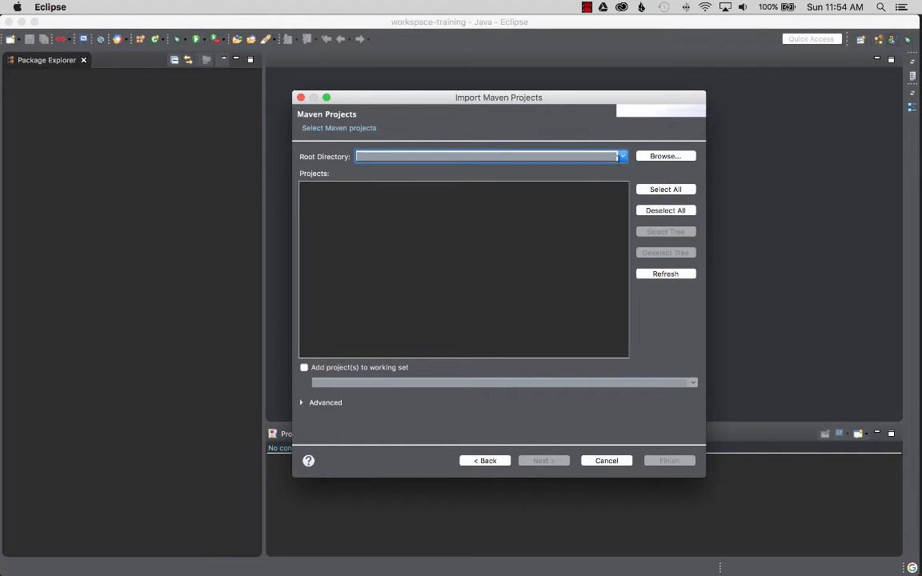
Browse to training/git/getting-started-java/helloworld-servlet as the project root directory
left_click(665, 157)
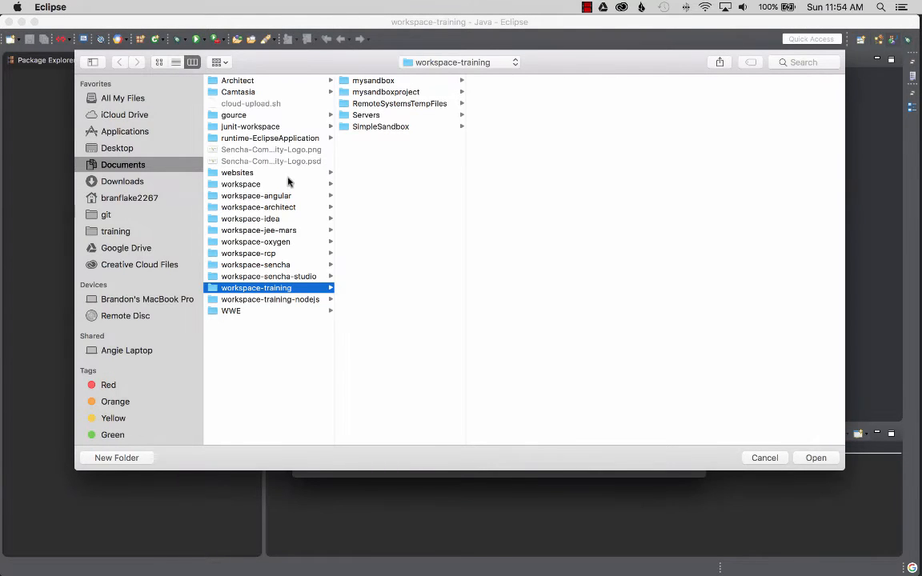
mouse_move(435, 218)
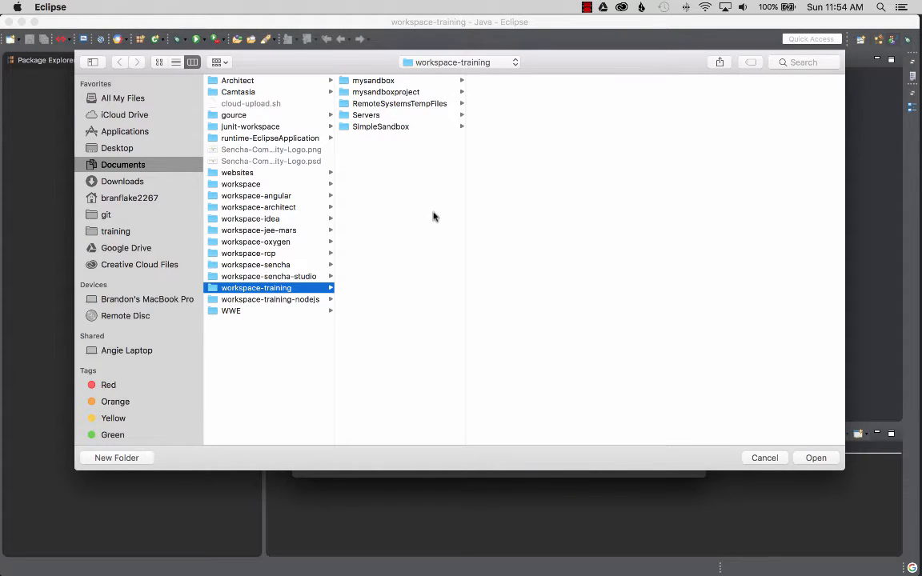
left_click(115, 230)
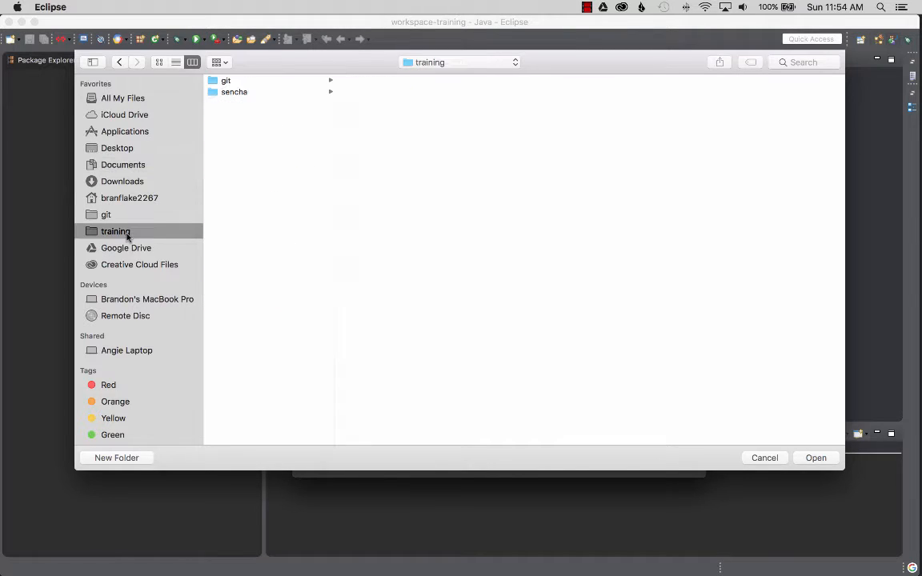
left_click(225, 80)
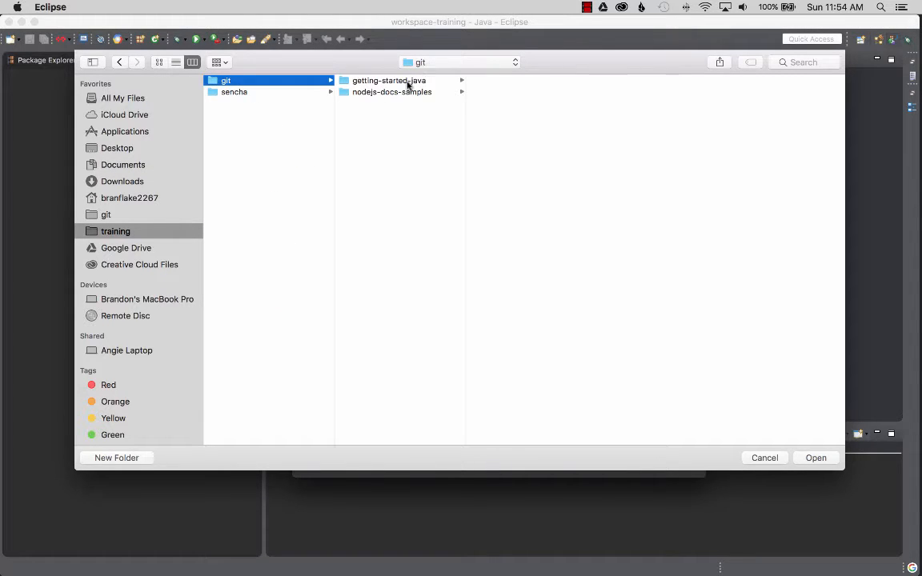
left_click(516, 160)
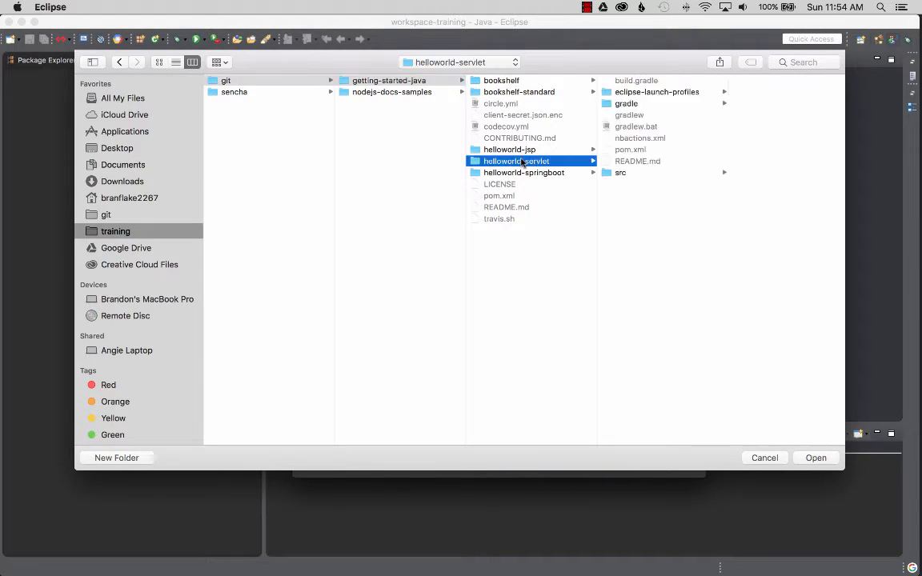
left_click(817, 457)
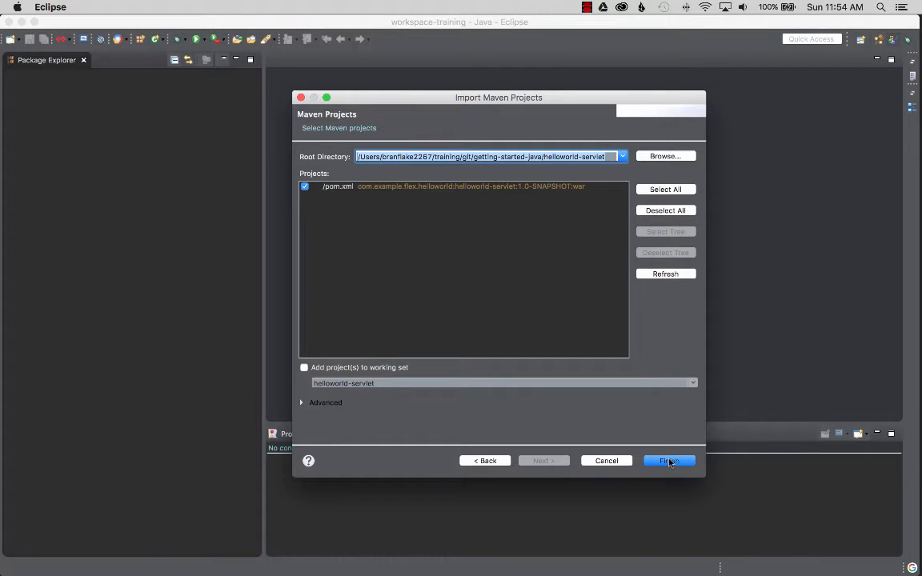
Finish the helloworld-servlet import, acknowledging the Maven plugin connector build errors
left_click(669, 461)
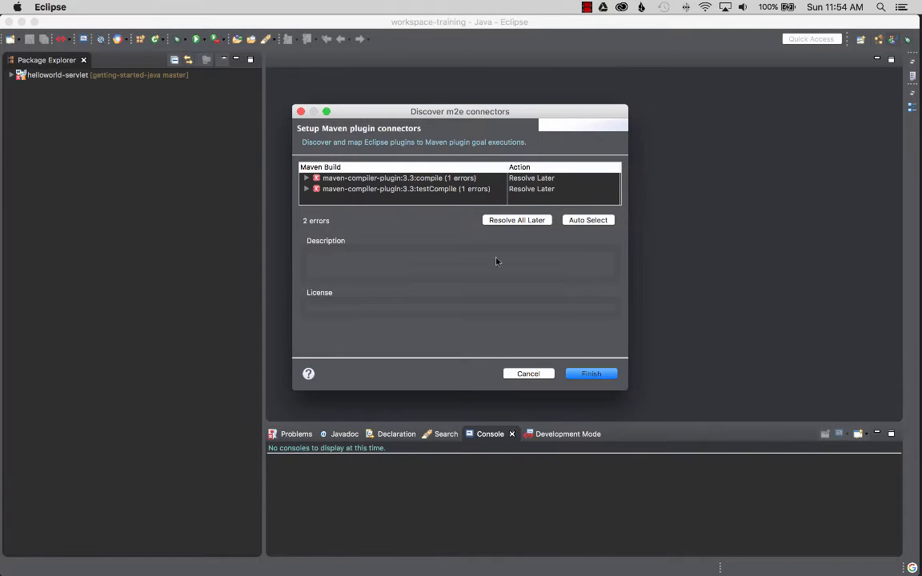
mouse_move(392, 186)
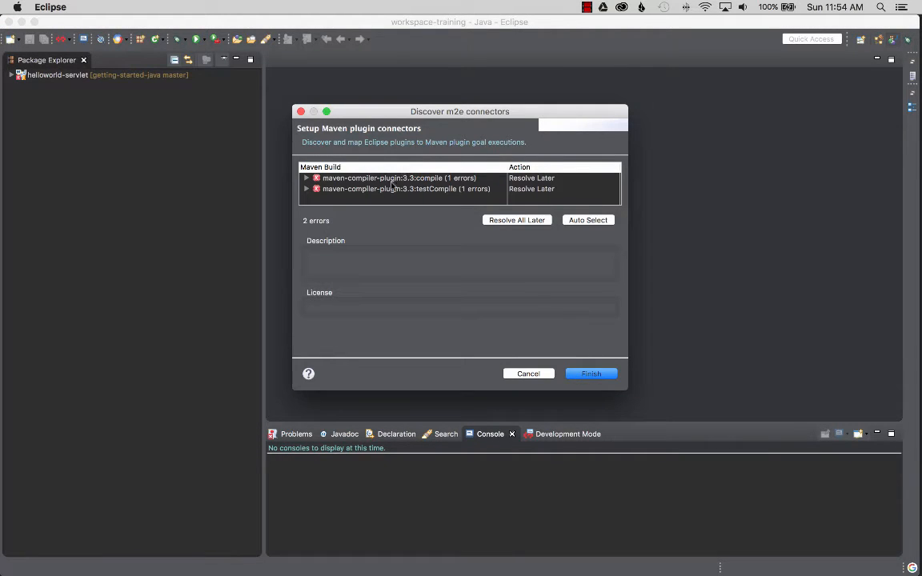
mouse_move(527, 240)
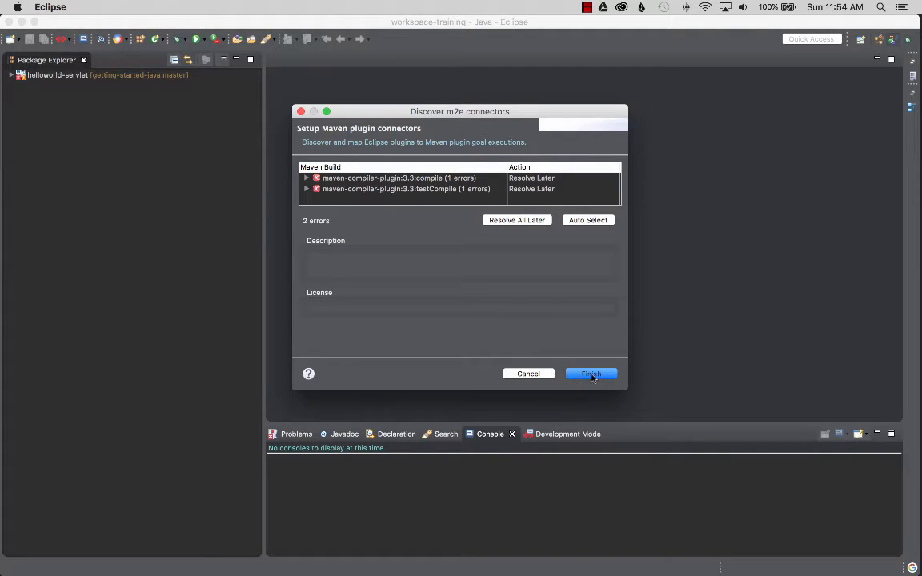
left_click(591, 374)
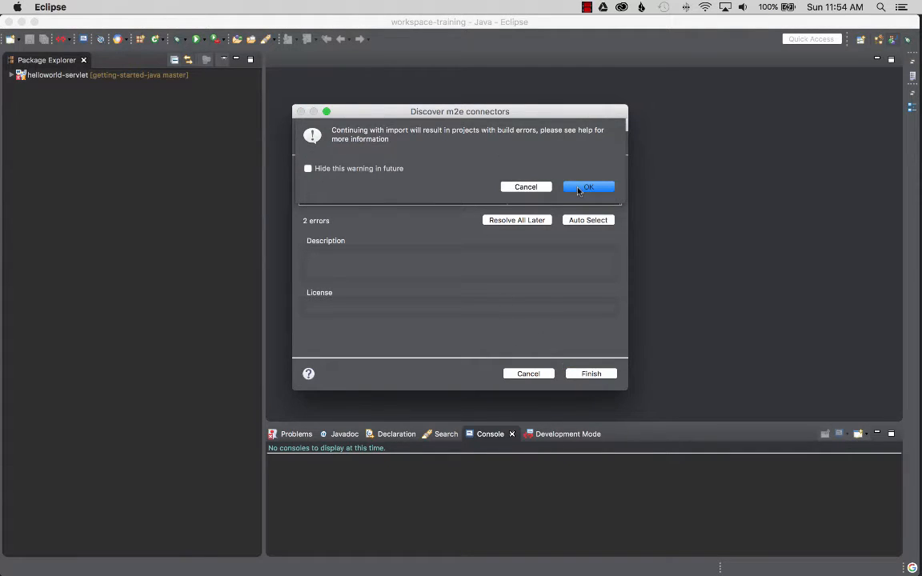
left_click(589, 186)
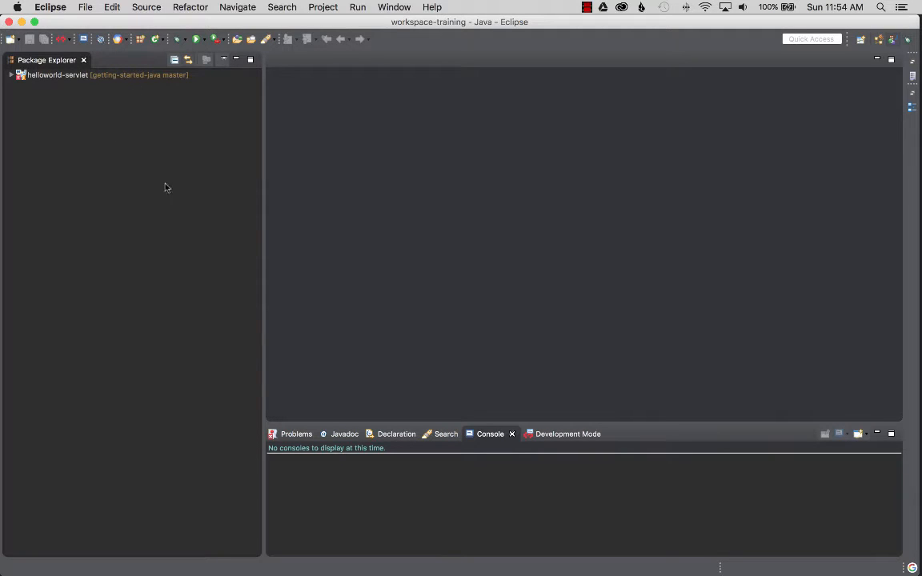
Expand helloworld-servlet > src > main > java > helloworld to HelloServlet.java and select pom.xml
left_click(11, 75)
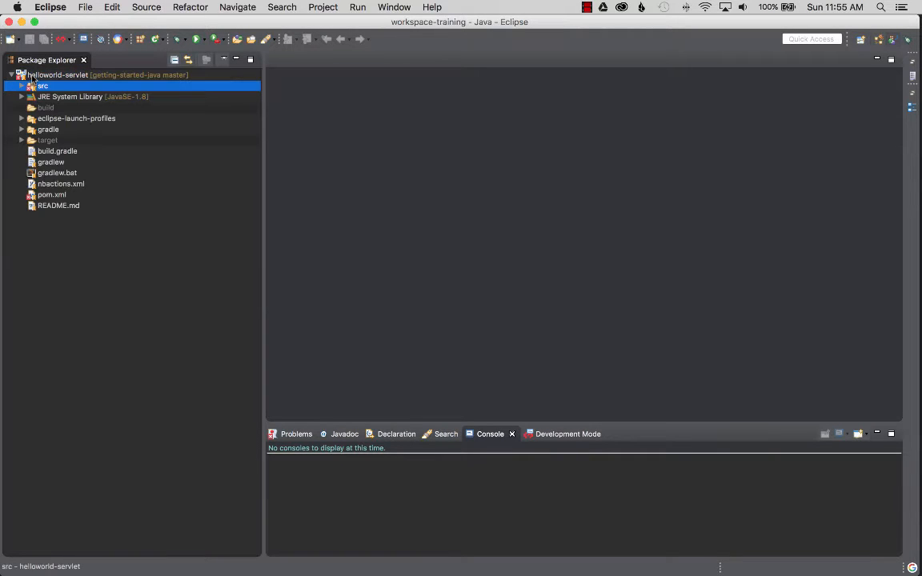
left_click(23, 87)
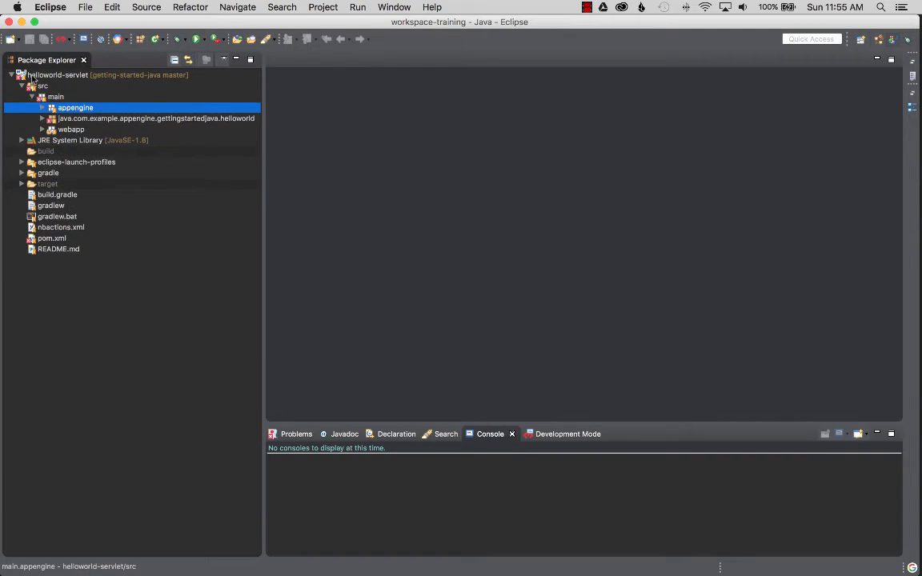
left_click(156, 118)
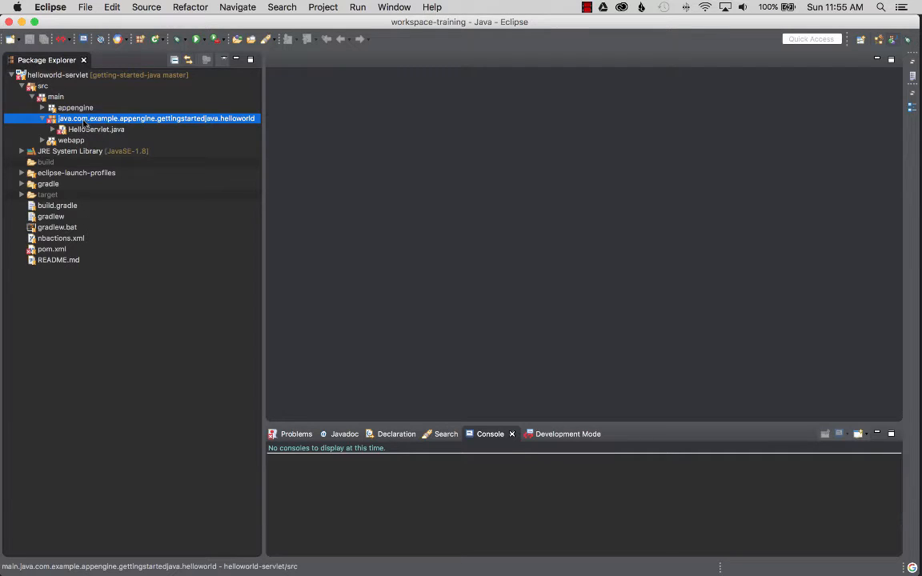
left_click(42, 86)
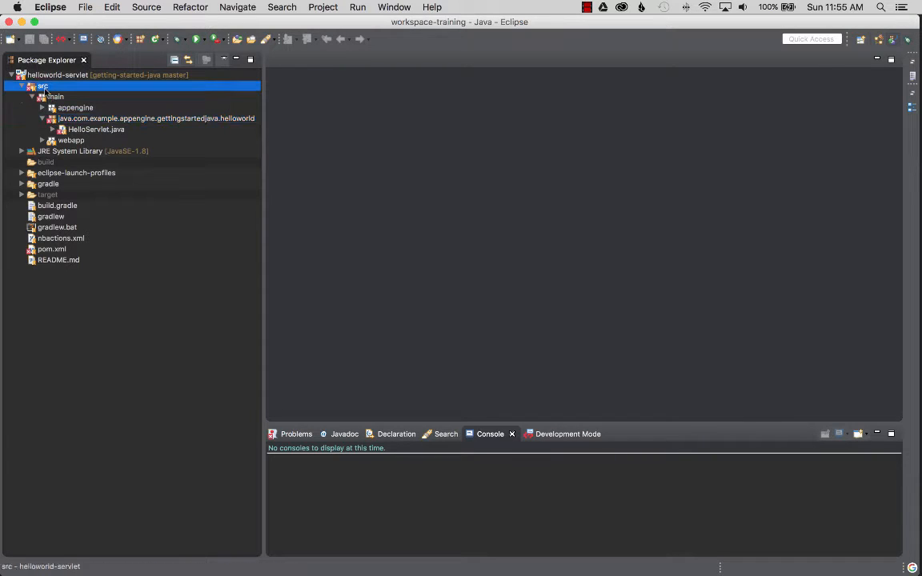
left_click(106, 75)
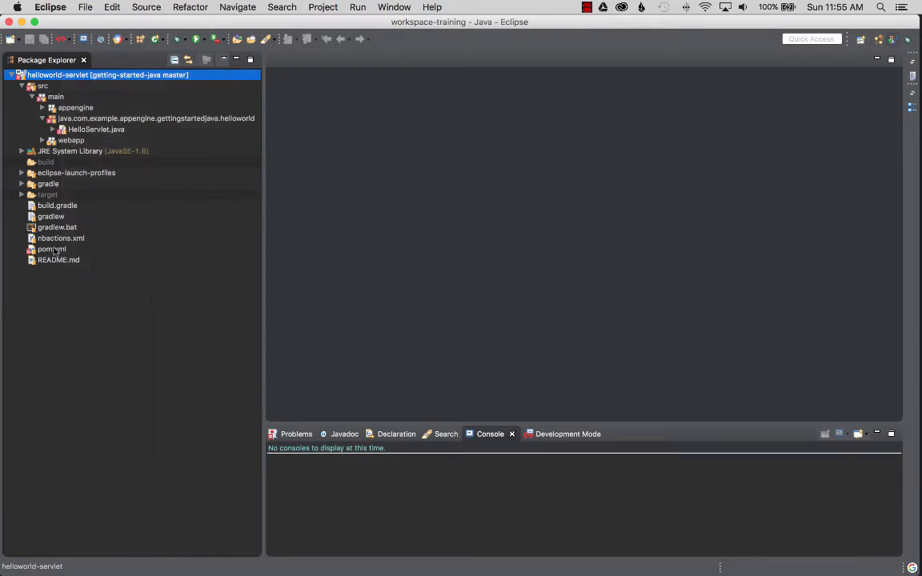
left_click(51, 249)
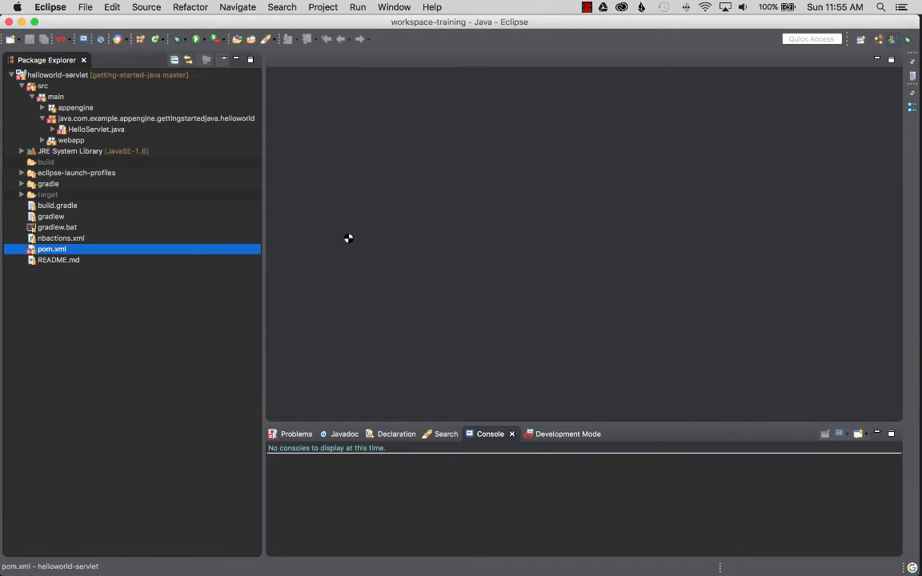
View pom.xml as raw XML source down to its properties section
double_click(52, 249)
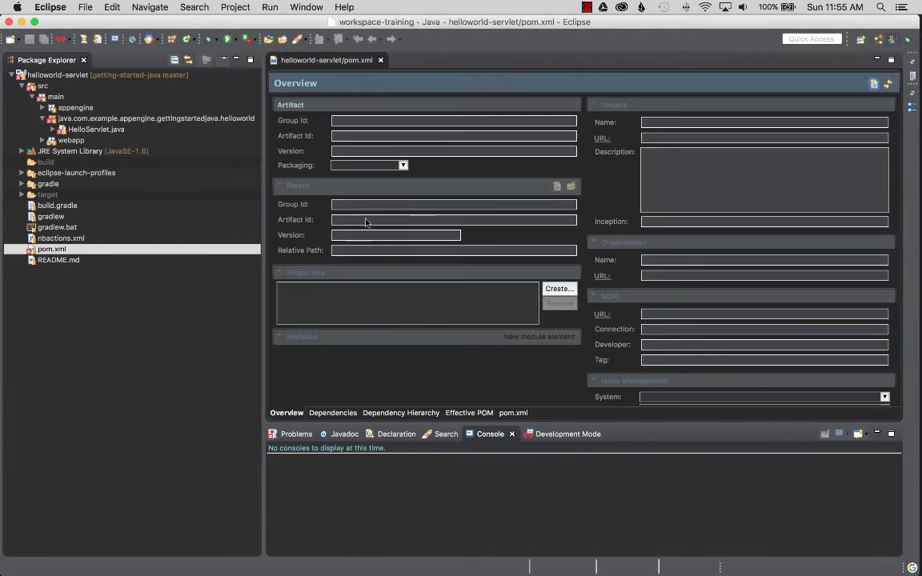
left_click(512, 413)
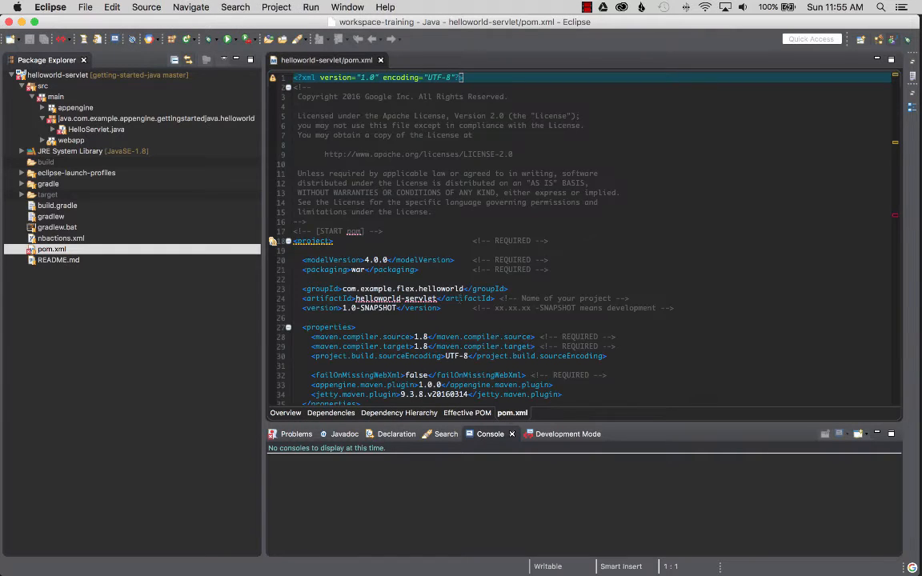
scroll("down", 3)
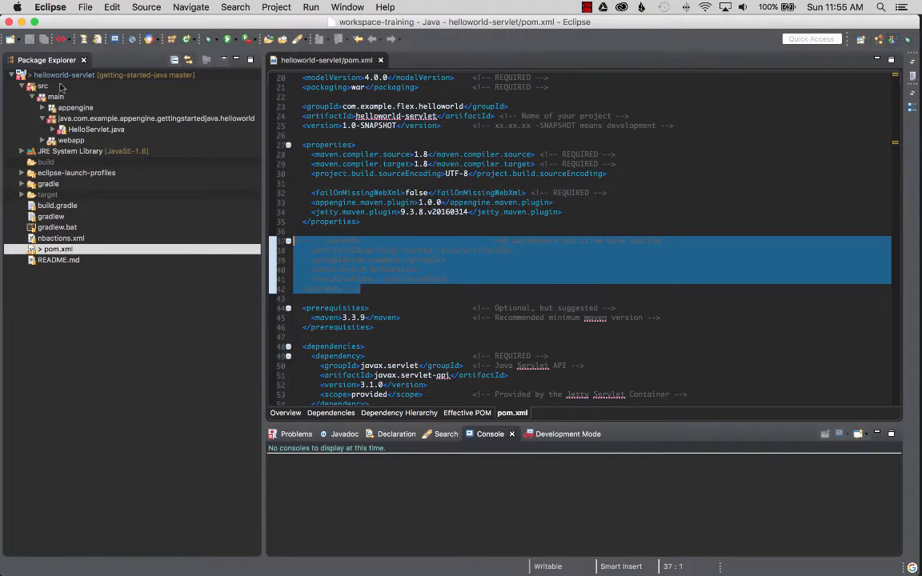
left_click(108, 75)
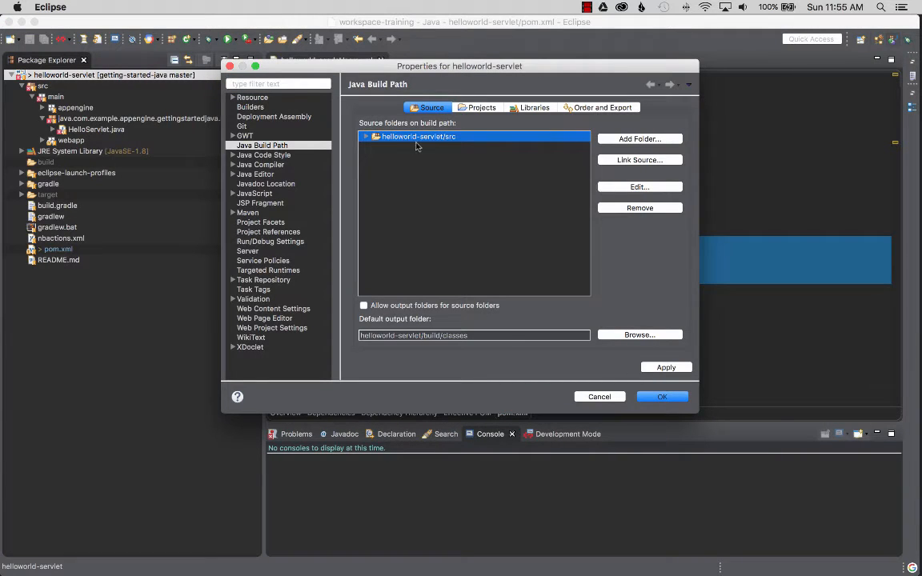
Remove helloworld-servlet/src from the Java Build Path source folders and apply
left_click(367, 137)
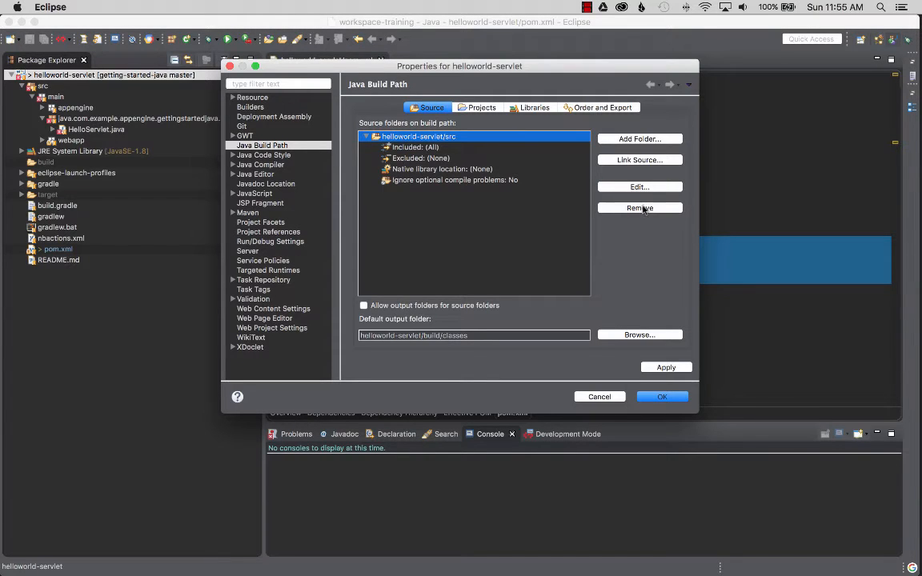
left_click(640, 208)
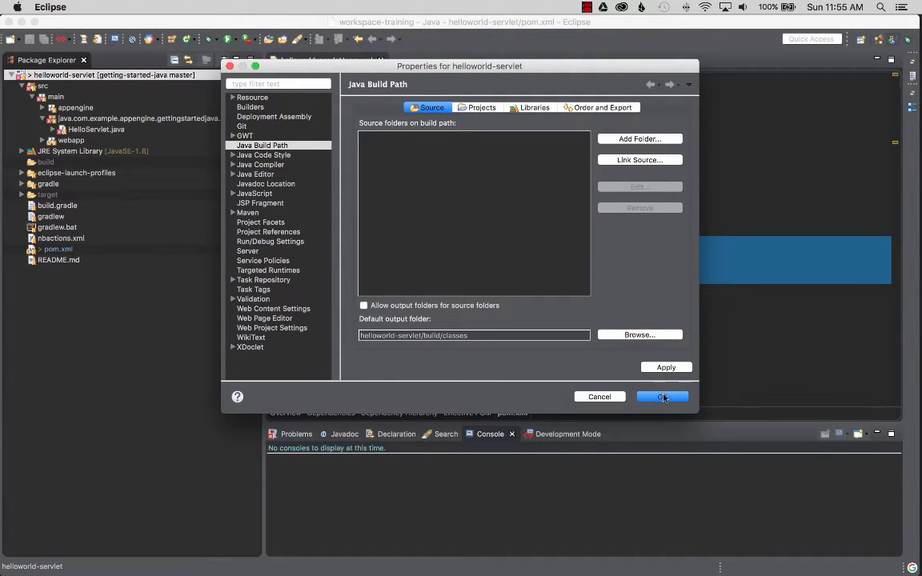
left_click(662, 397)
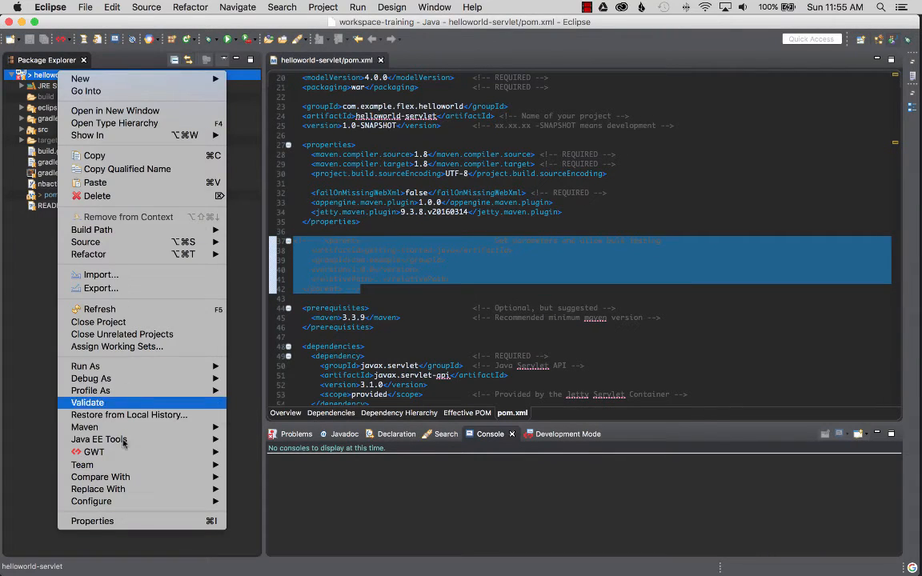
mouse_move(84, 426)
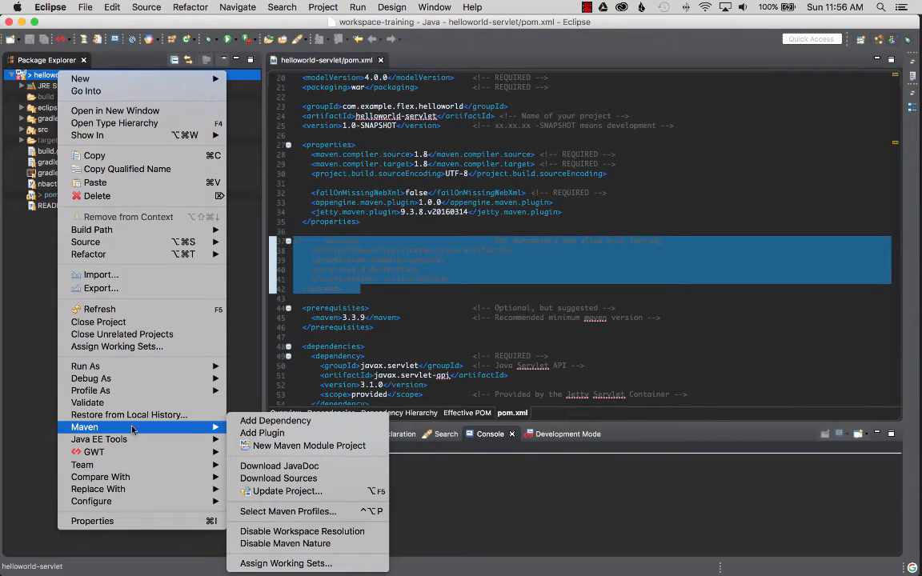
mouse_move(285, 490)
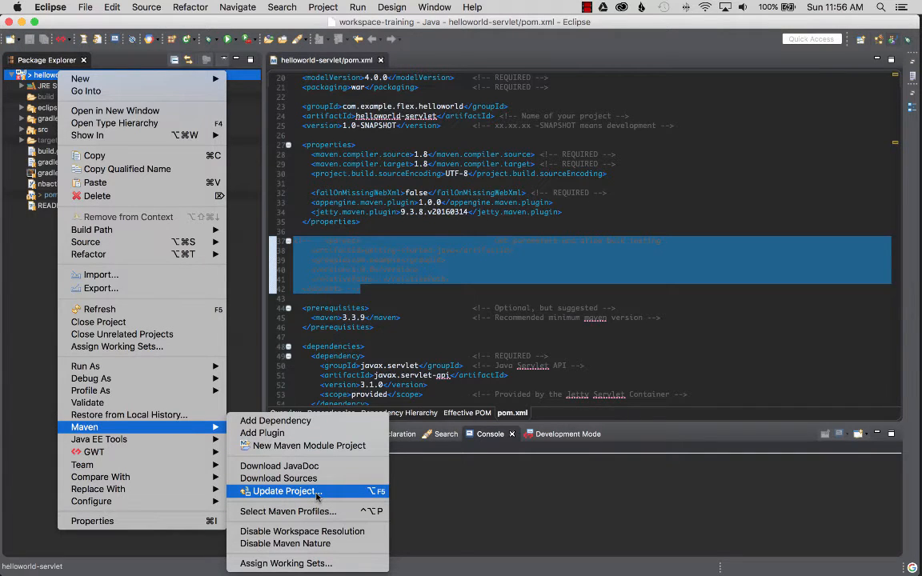
Run Maven > Update Project, then expand src/main/java and its helloworld package
left_click(285, 490)
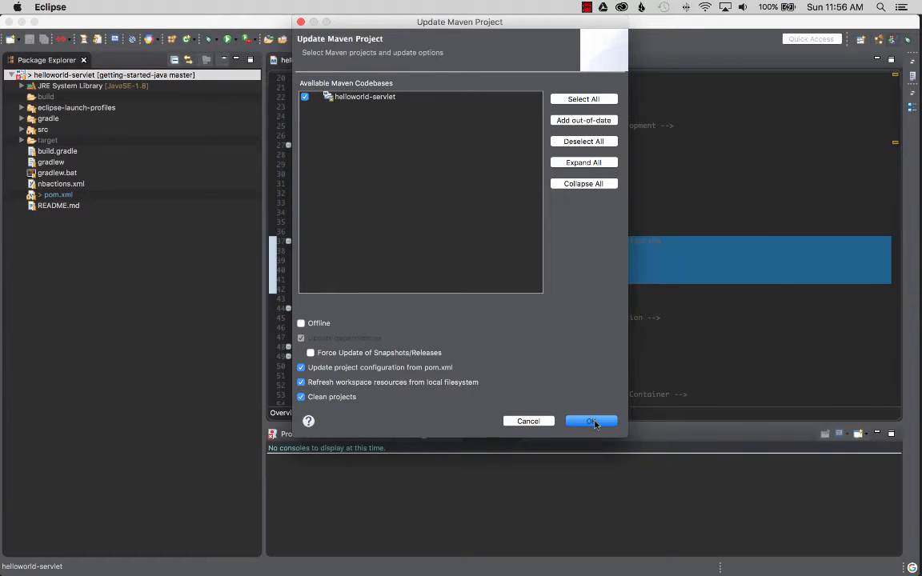
left_click(593, 421)
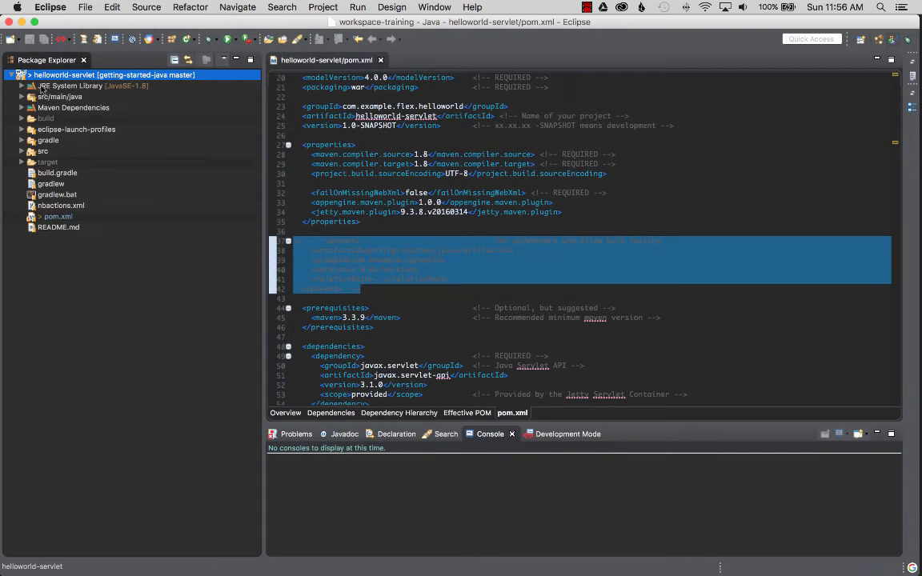
left_click(59, 96)
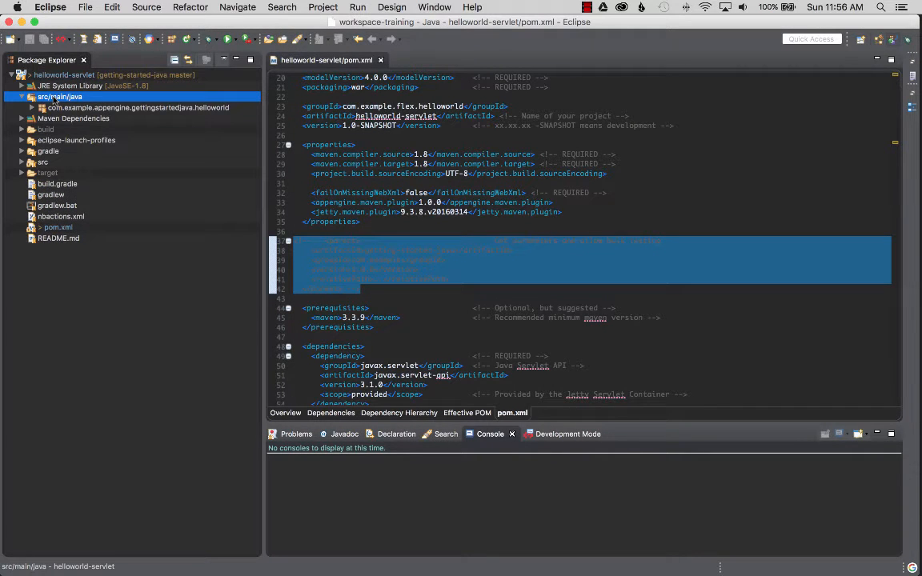
left_click(136, 106)
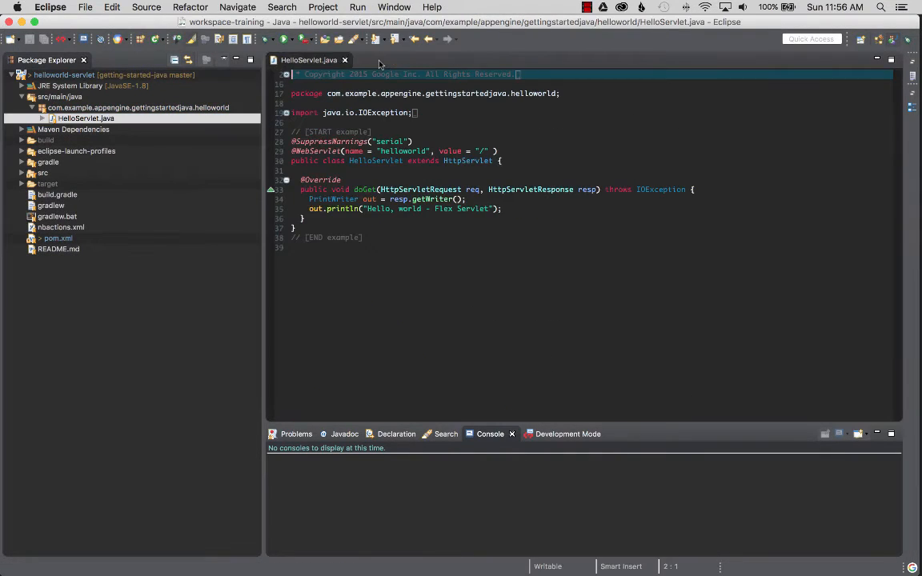
double_click(410, 151)
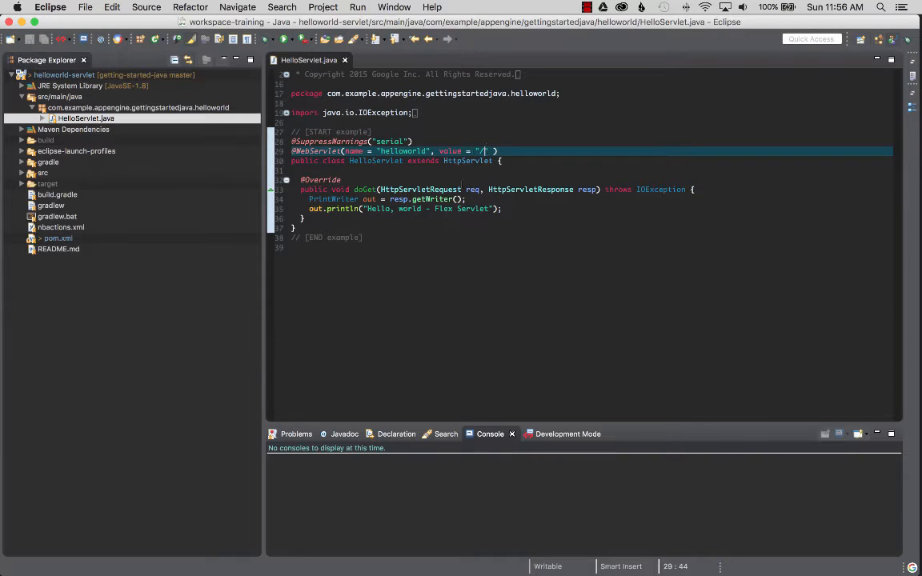
left_click(41, 173)
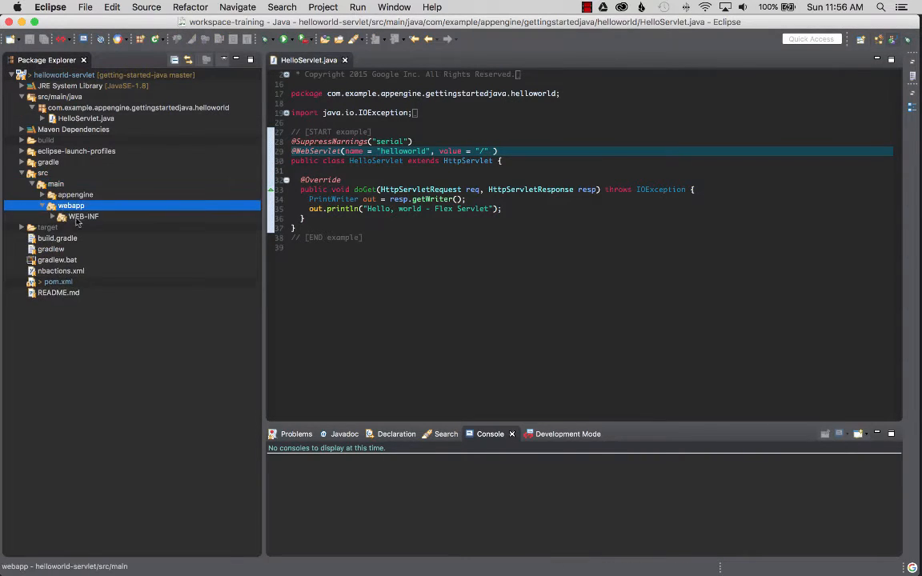
double_click(84, 216)
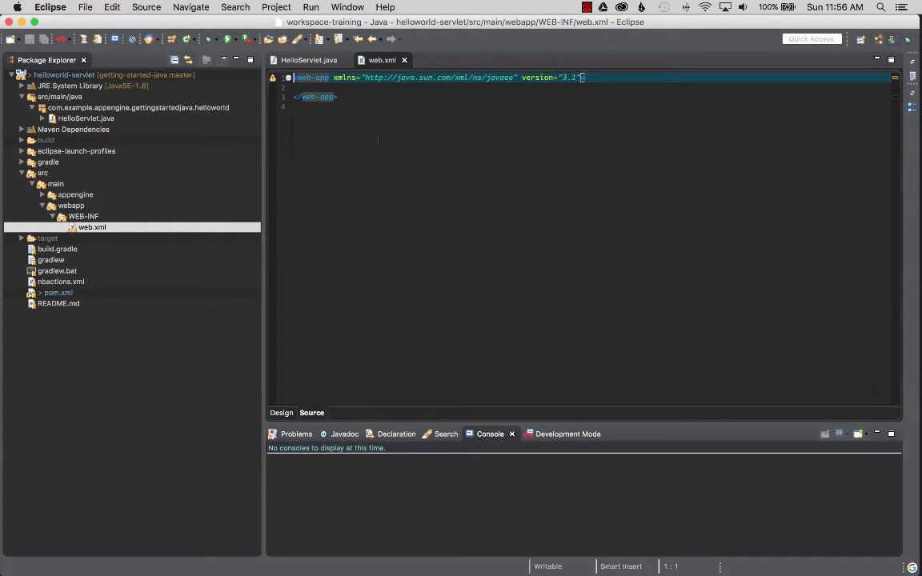
mouse_move(454, 198)
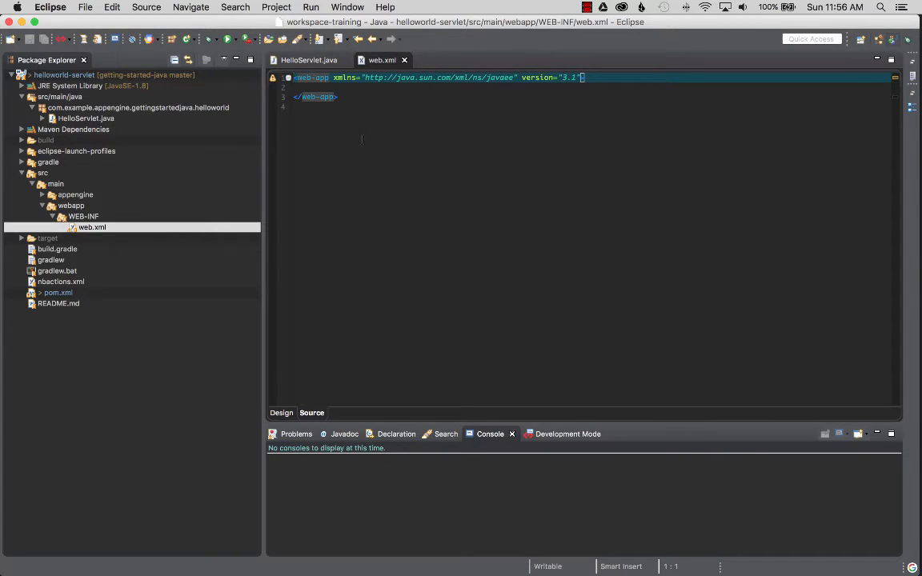
mouse_move(202, 206)
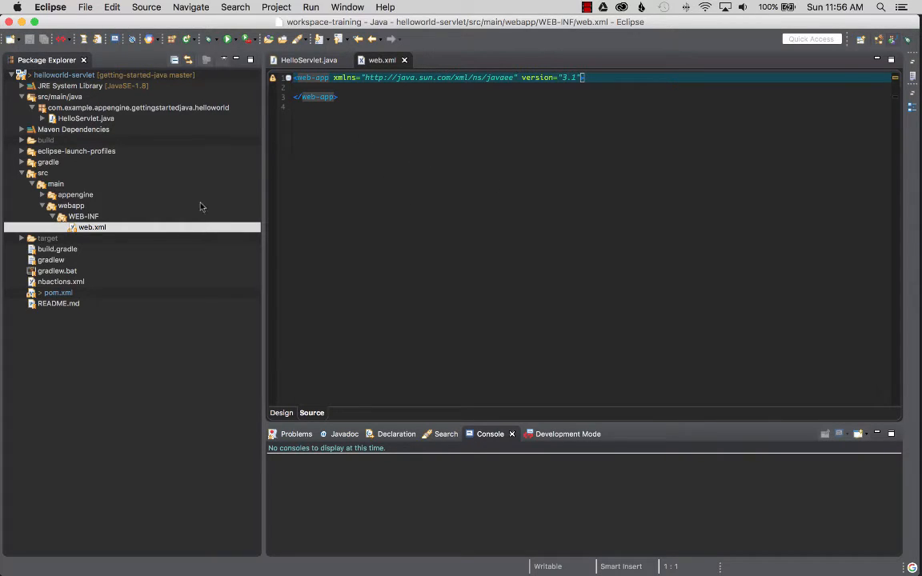
Search Eclipse Marketplace for 'run jetty', listing Run-Jetty-Run 1.3.4
left_click(309, 59)
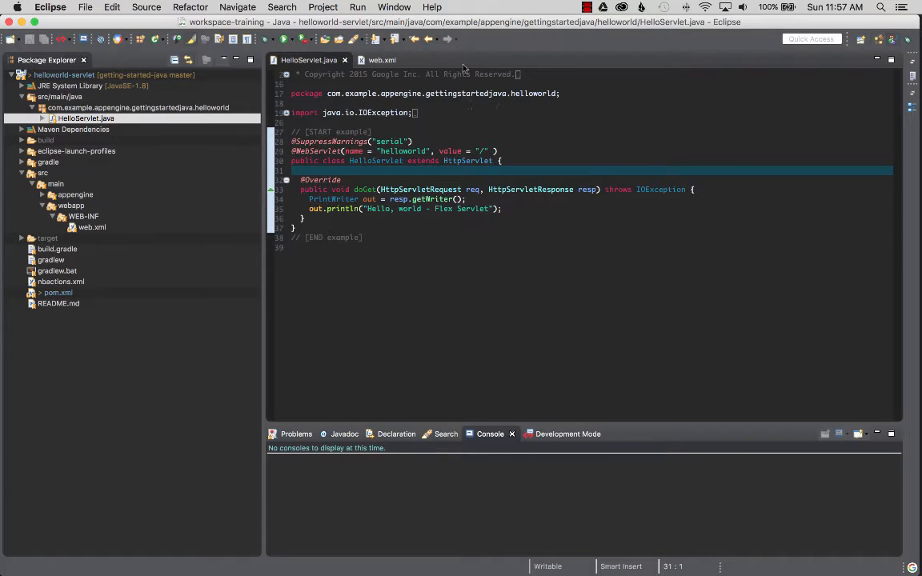
left_click(432, 7)
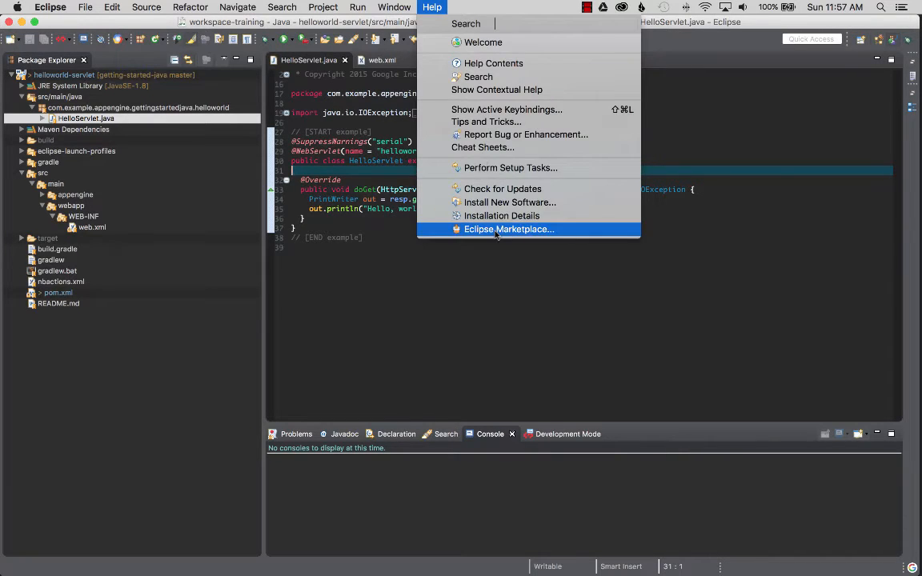
left_click(509, 229)
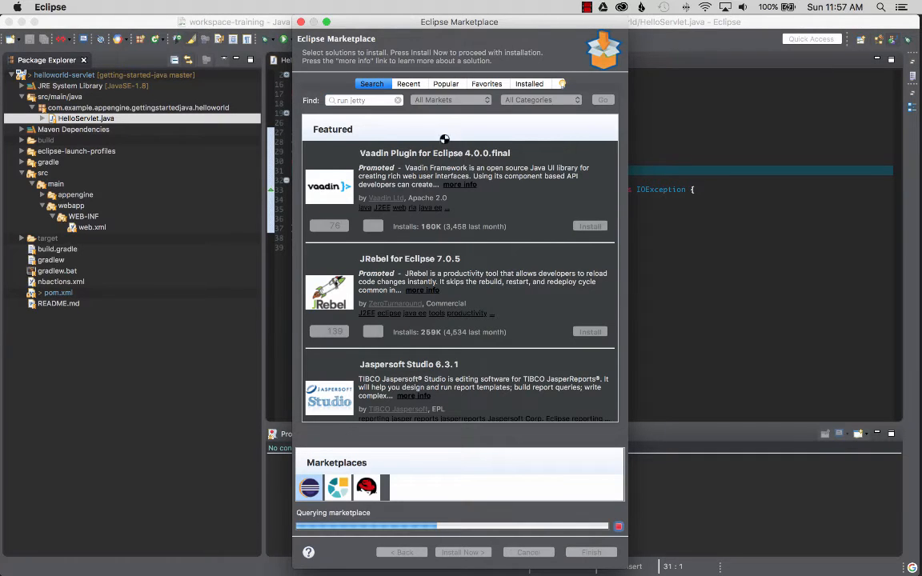
mouse_move(461, 243)
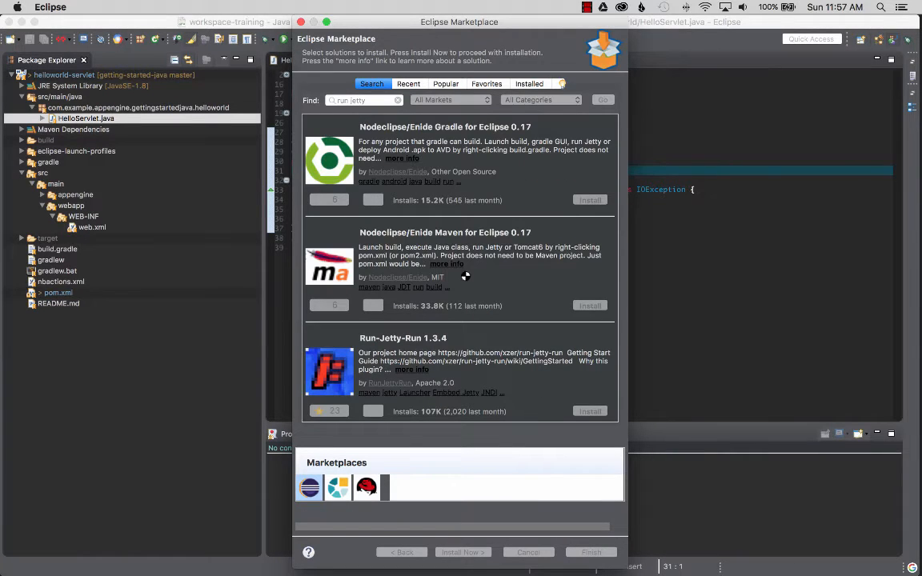
scroll("down", 3)
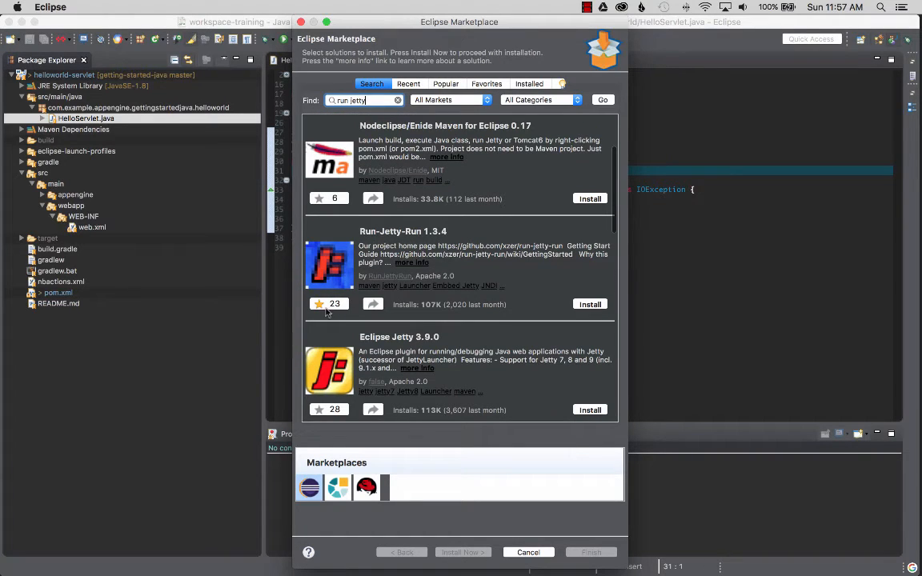
mouse_move(318, 305)
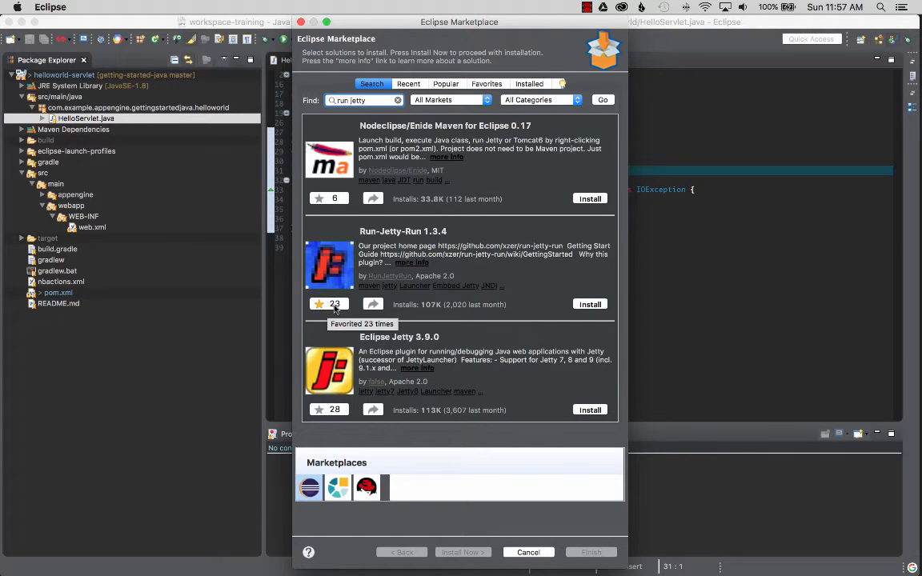
mouse_move(572, 276)
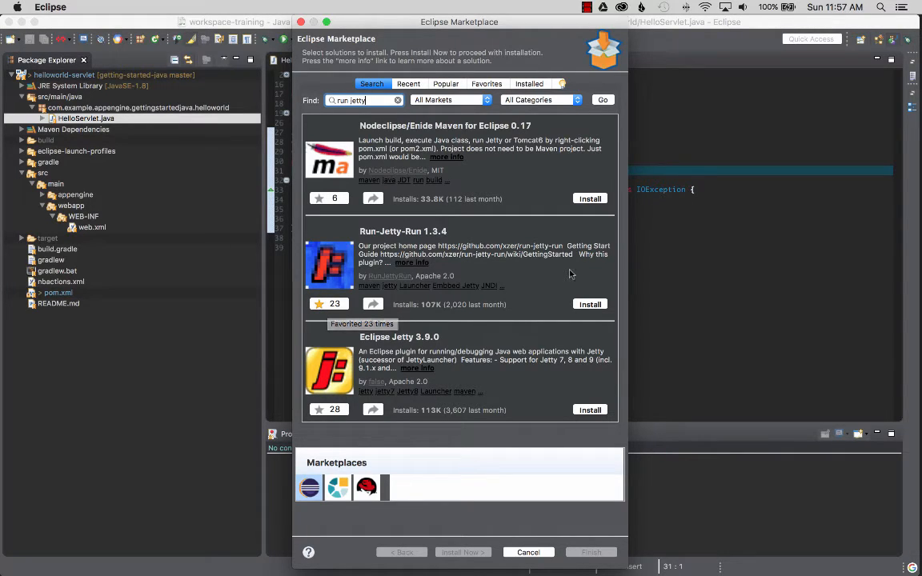
Install Run-Jetty-Run 1.3.4 with its Jetty features, accepting the Apache license and unsigned-content warning
left_click(589, 304)
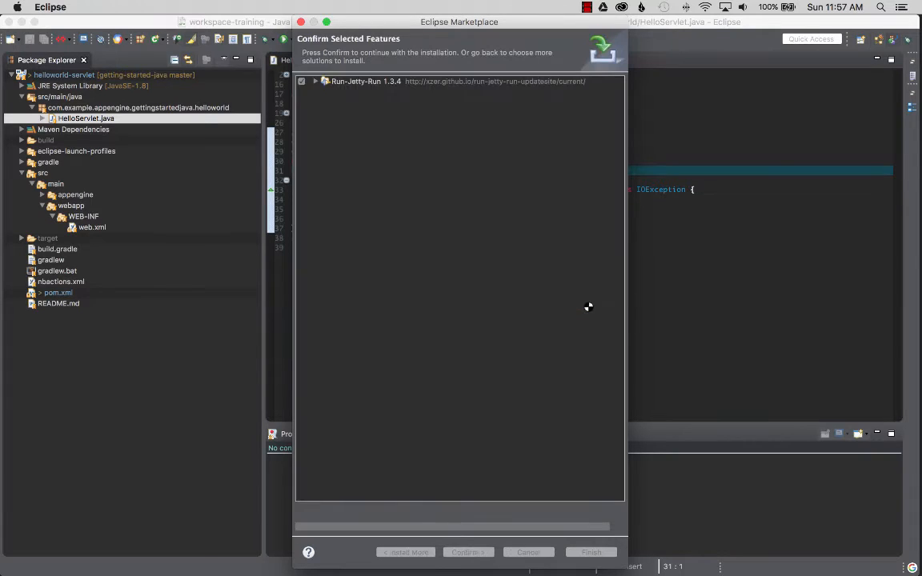
left_click(315, 80)
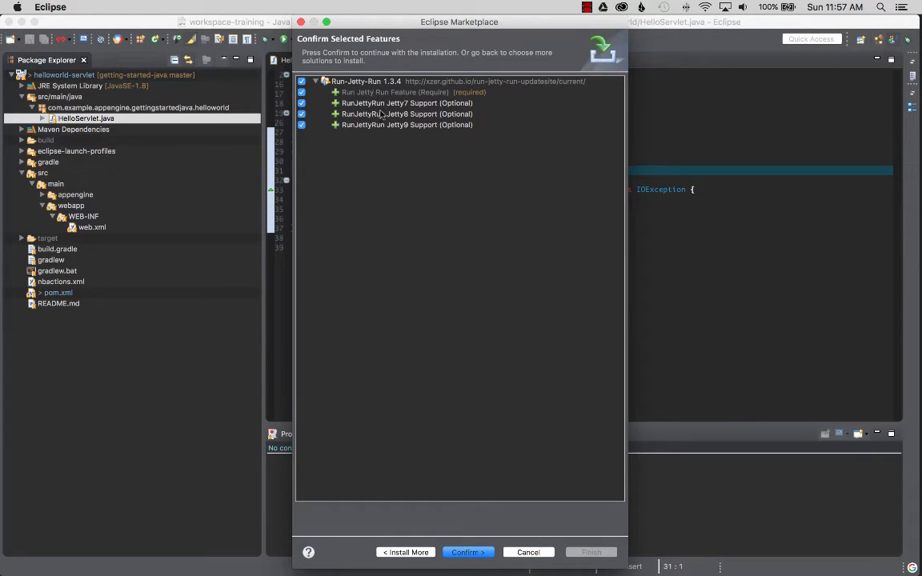
mouse_move(406, 106)
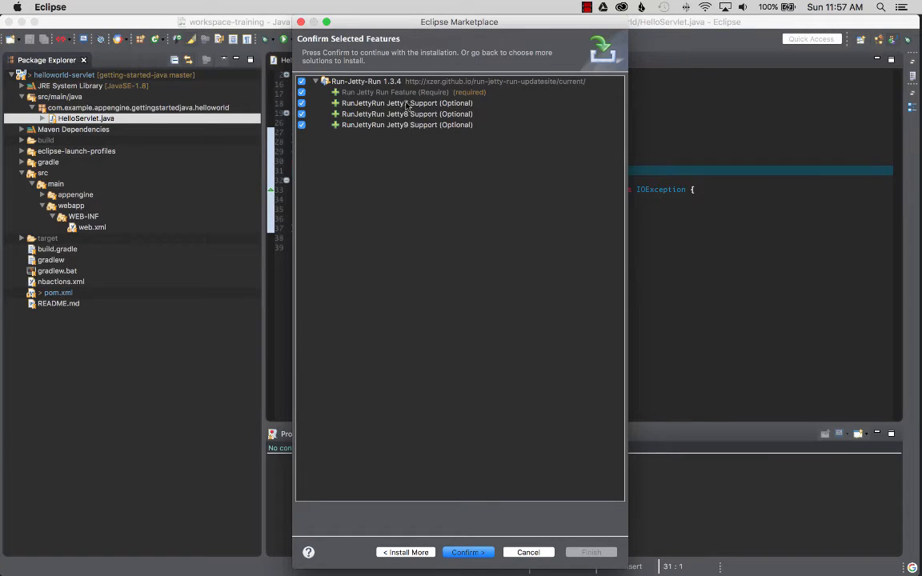
mouse_move(449, 519)
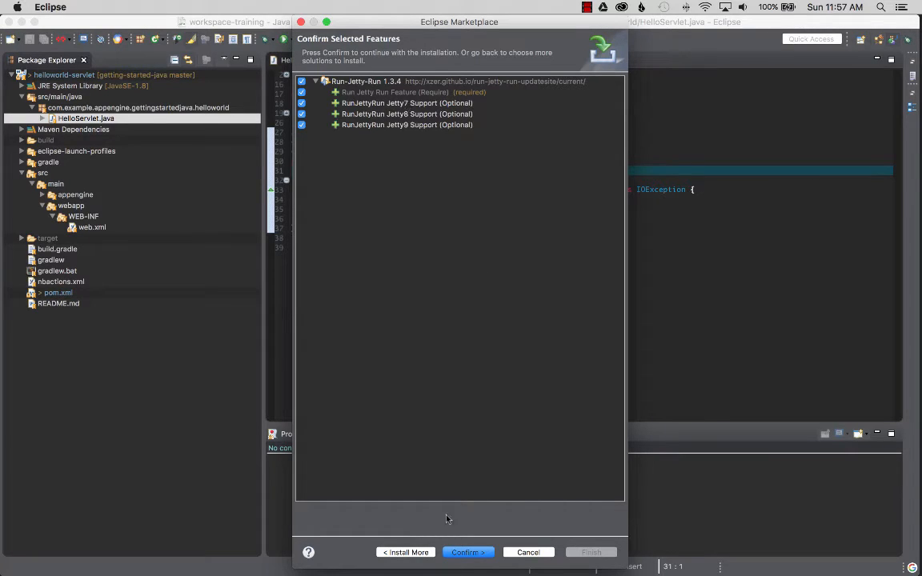
left_click(467, 552)
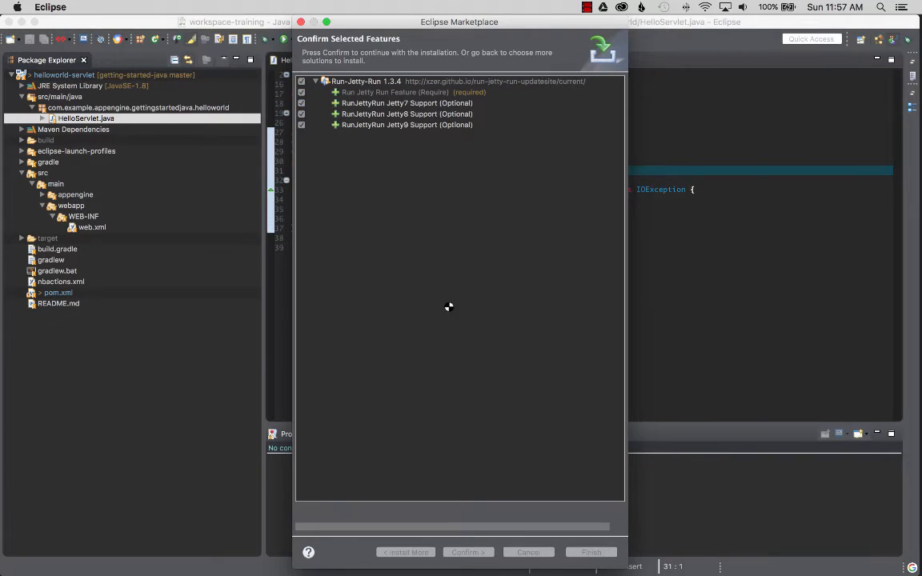
left_click(468, 552)
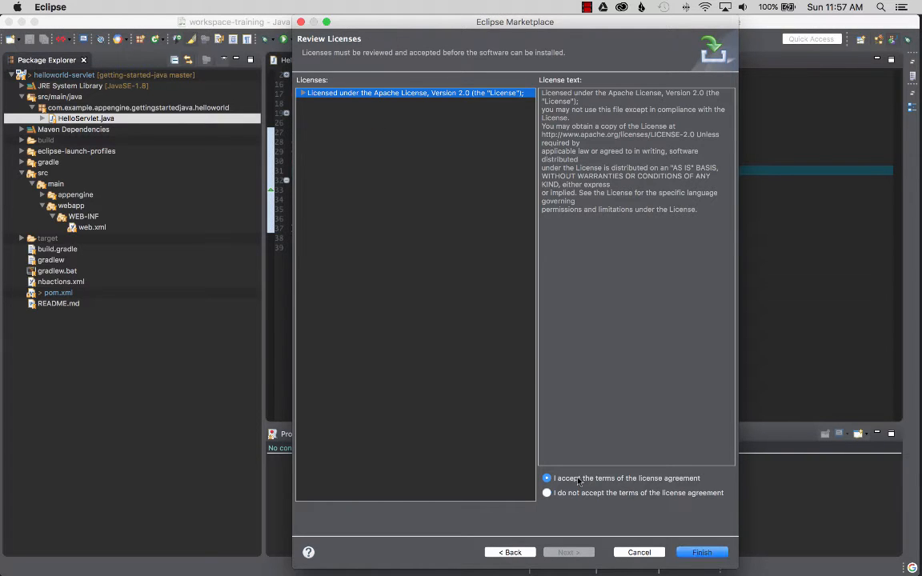
left_click(701, 552)
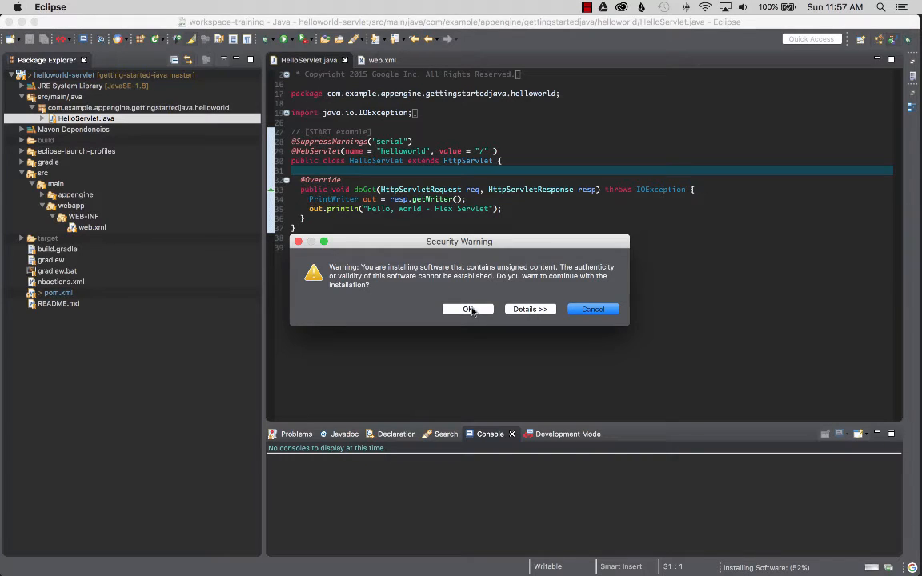
left_click(467, 309)
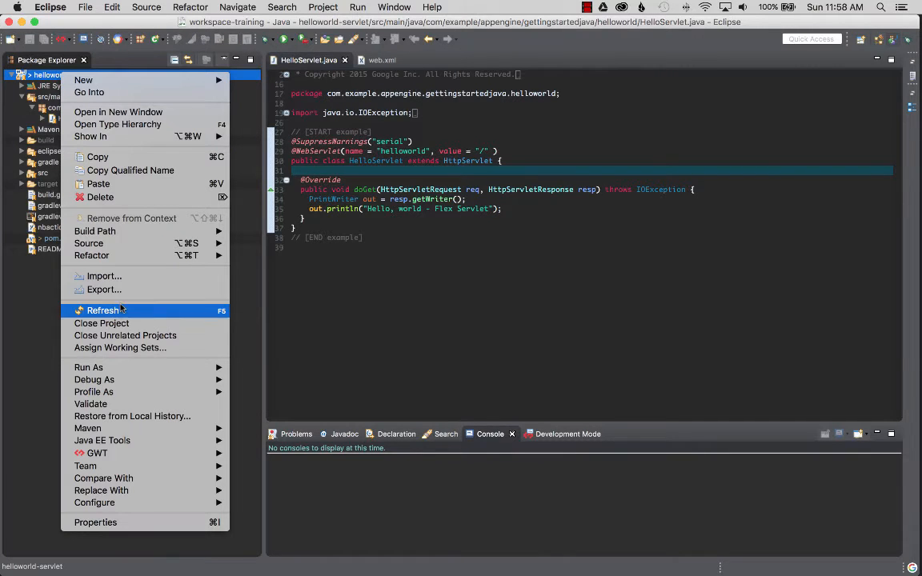
Start helloworld-servlet under Debug As > Run Jetty, bringing up Jetty 6.1.26 in the console
left_click(93, 380)
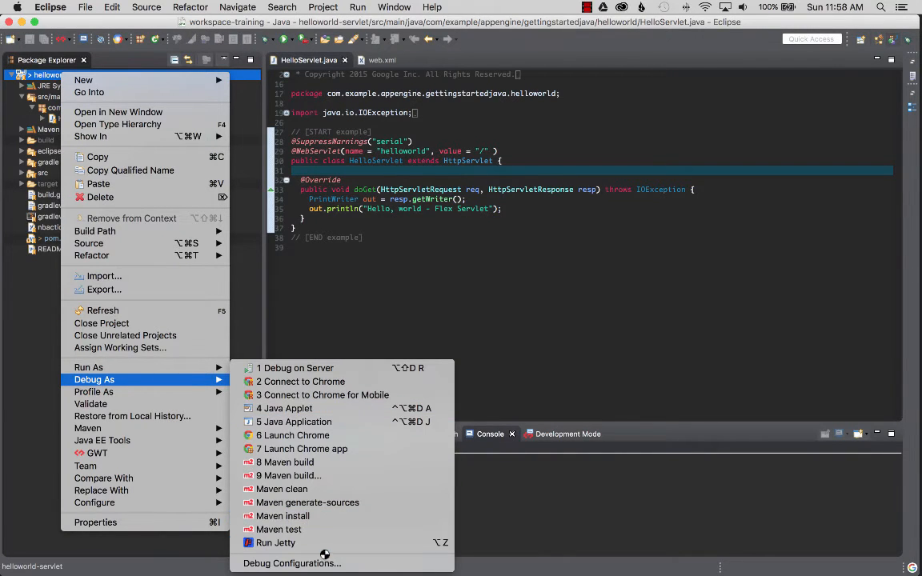
left_click(276, 542)
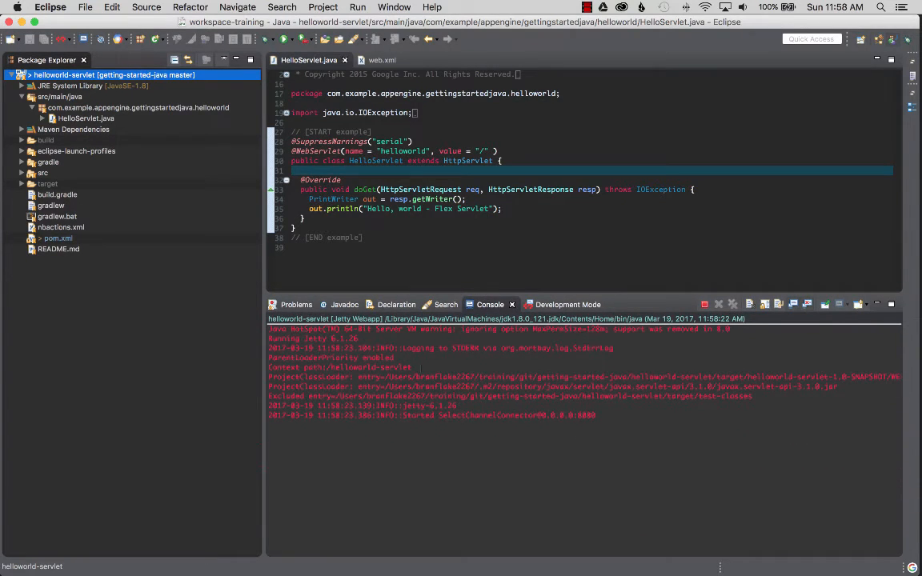
Highlight port 8080 and the /helloworld-servlet context path line in the Jetty startup log
double_click(586, 415)
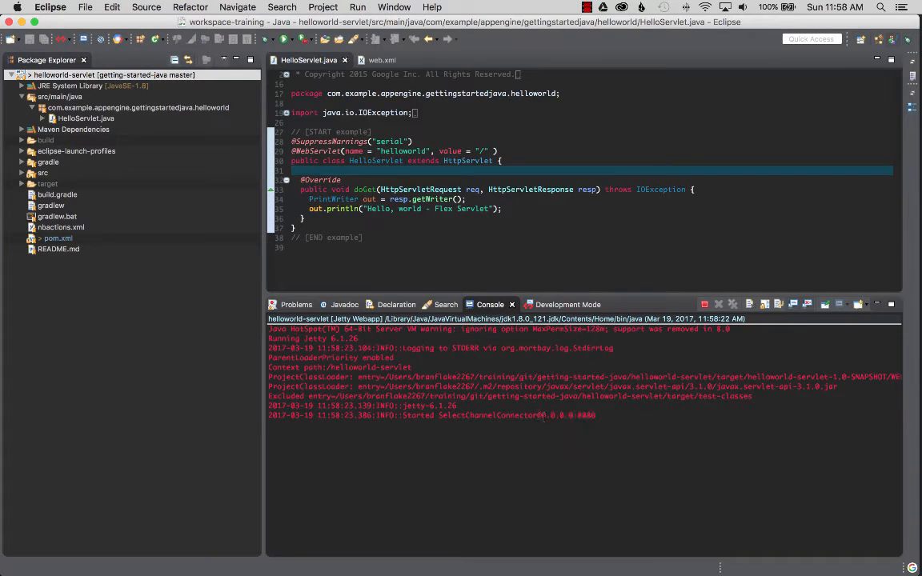
double_click(568, 415)
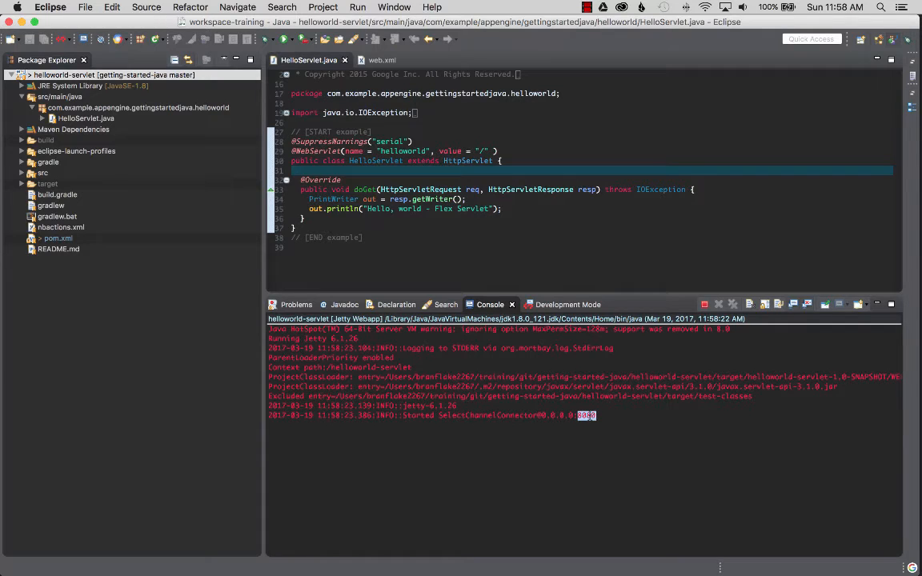
mouse_move(908, 103)
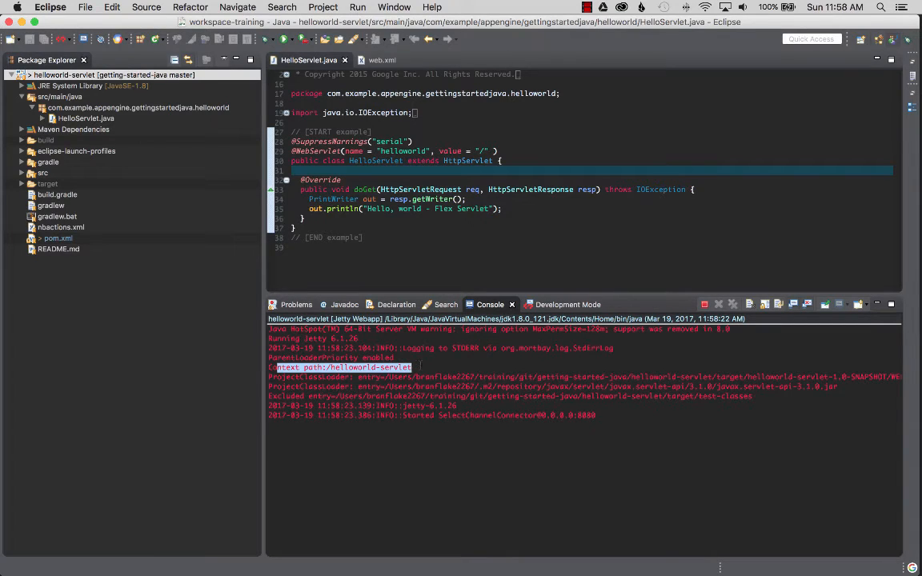
double_click(369, 367)
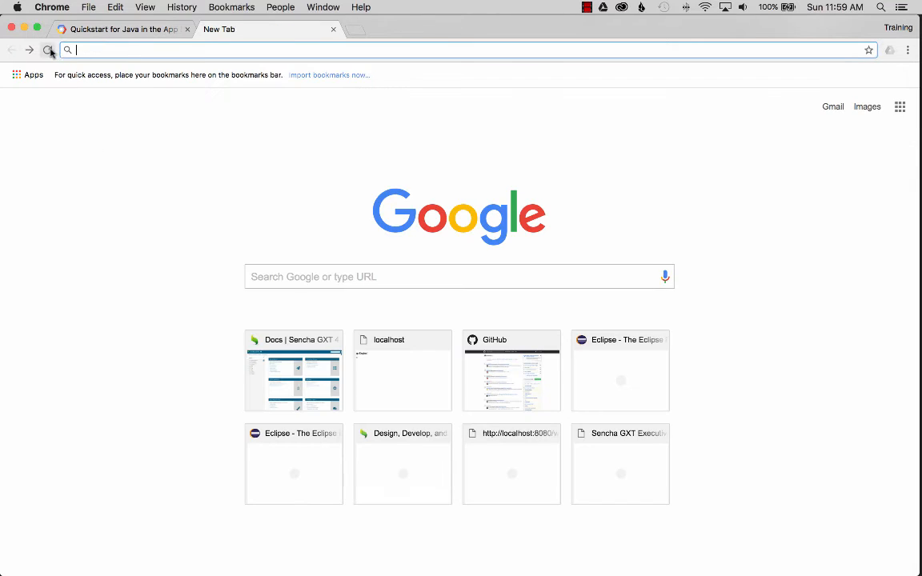
Load localhost:8080/ in a new Chrome tab to reach the helloworld-servlet listing
type("localhost:8080/helloworld-servlet/")
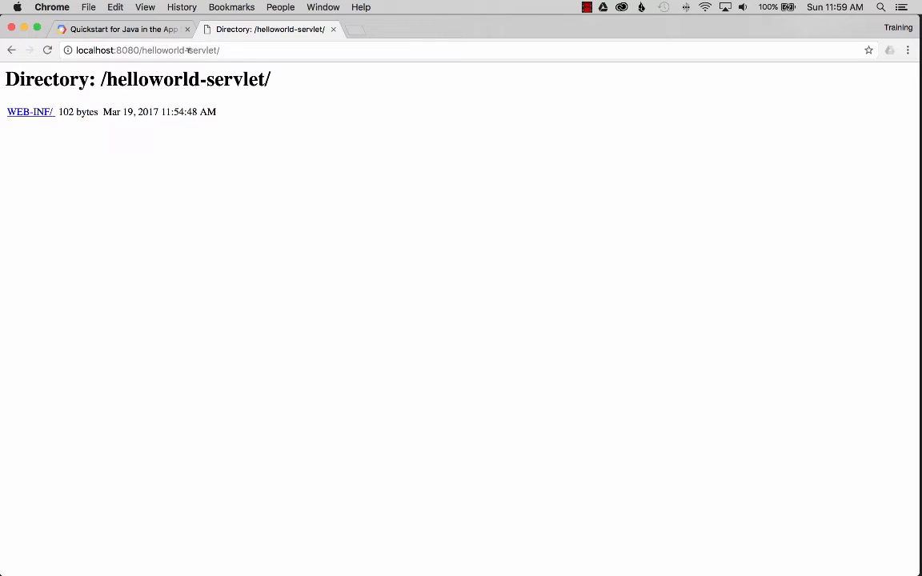
mouse_move(291, 170)
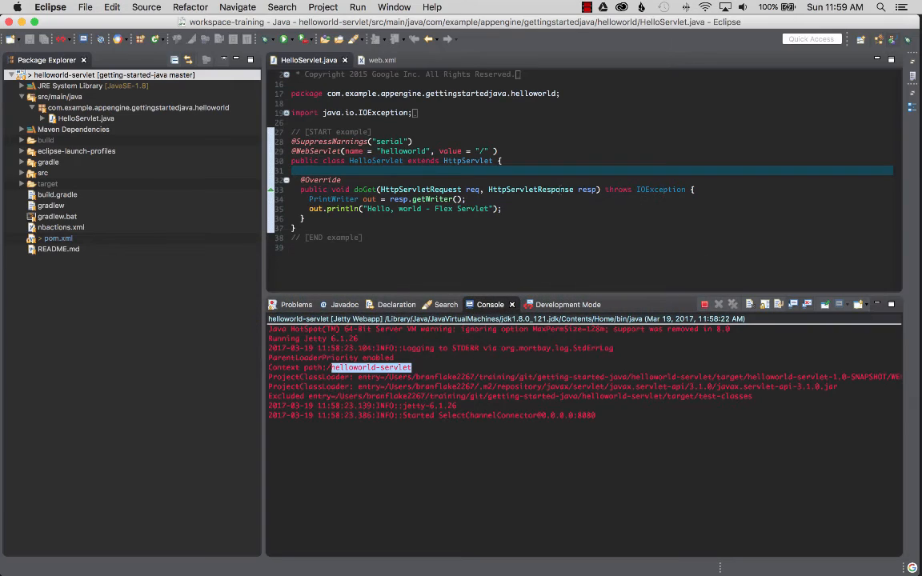
Set the helloworld-servlet debug configuration to Jetty 9.0.0.M3 and apply it
left_click(281, 39)
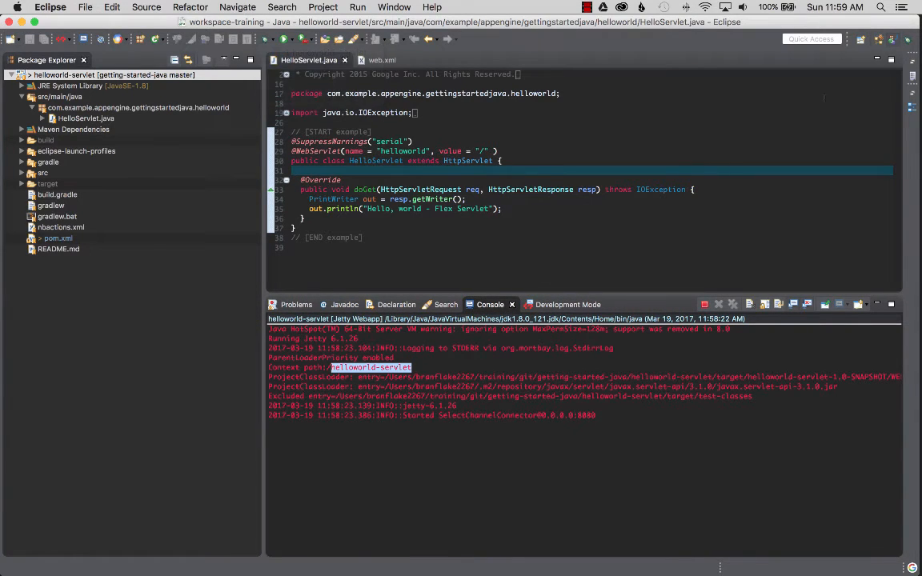
left_click(907, 39)
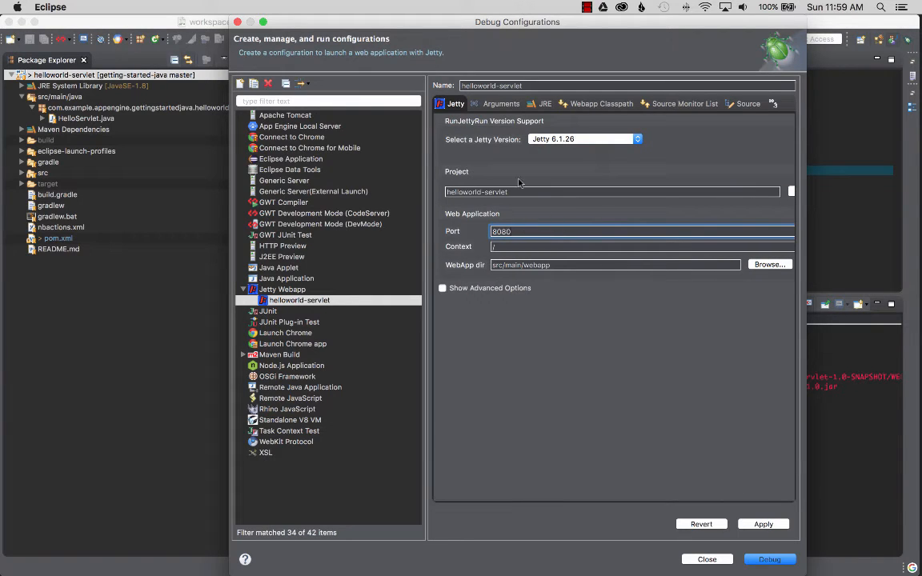
left_click(637, 138)
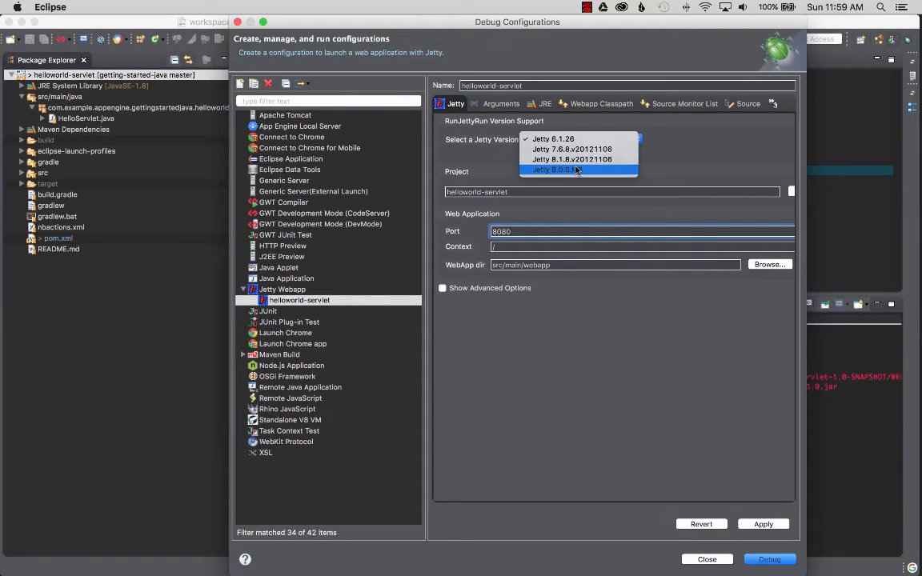
left_click(555, 170)
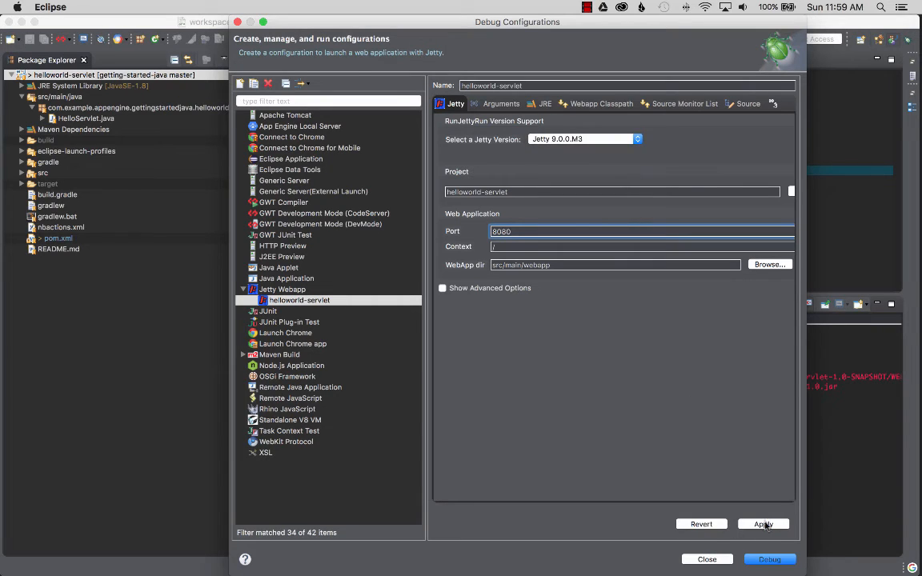
left_click(768, 558)
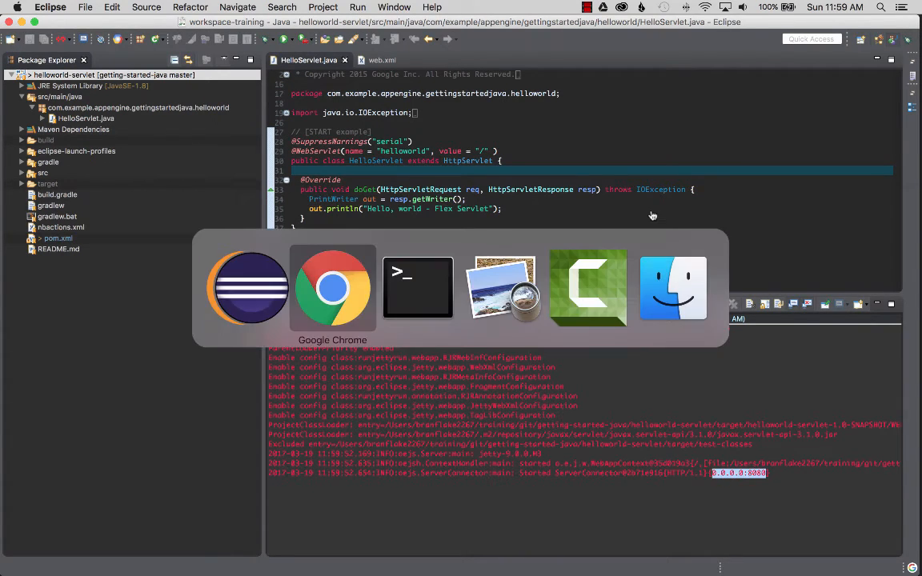
Reload localhost:8080 in Chrome to show Hello, world – Flex Servlet
left_click(333, 288)
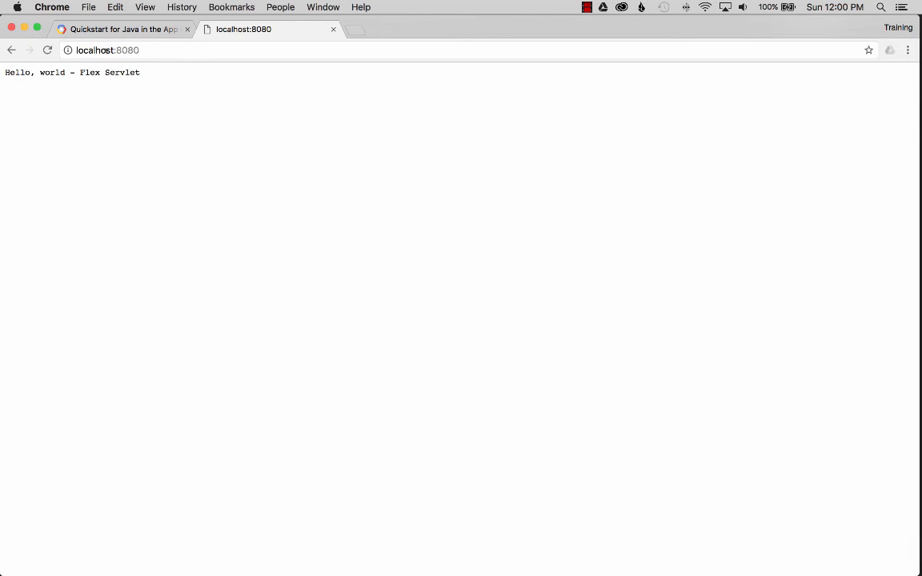
mouse_move(45, 80)
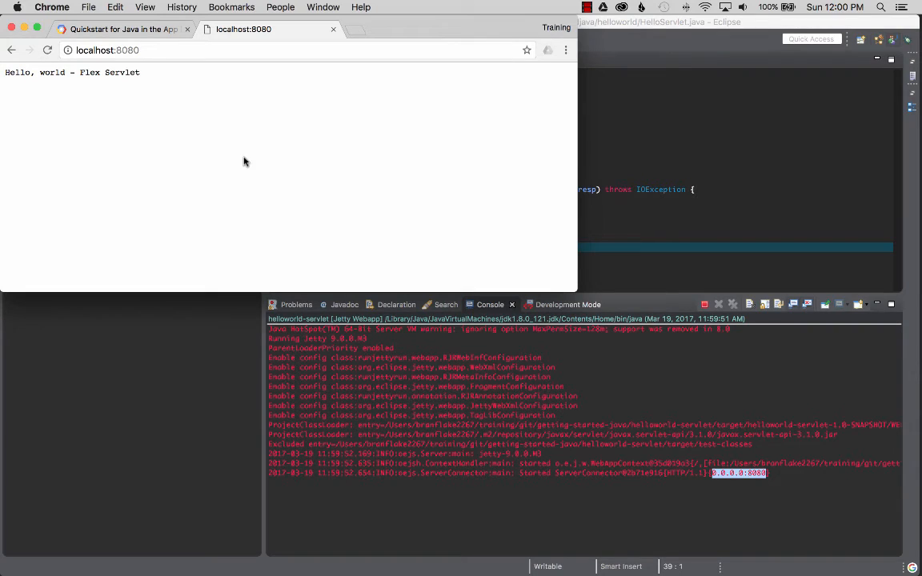
mouse_move(196, 141)
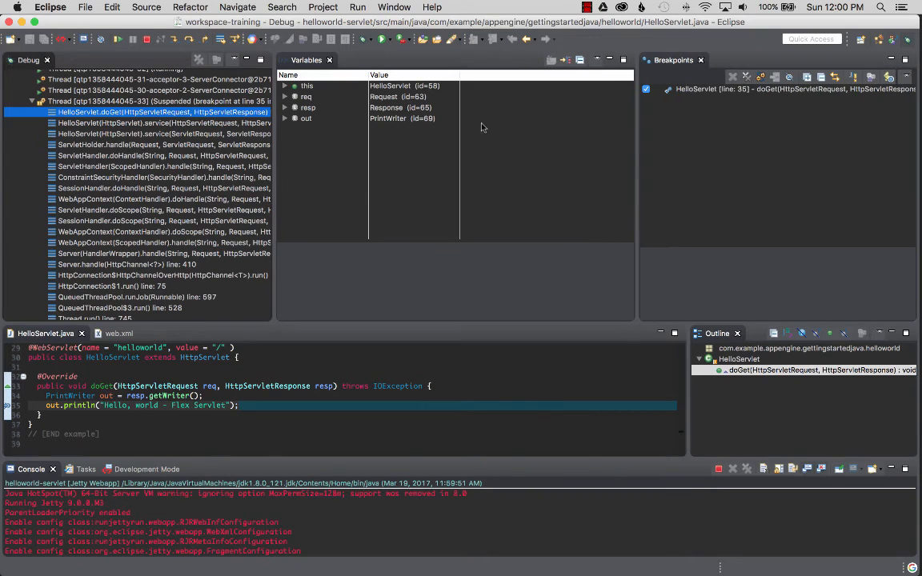
Expand the req object in Variables and browse its fields, including _attributes
left_click(294, 96)
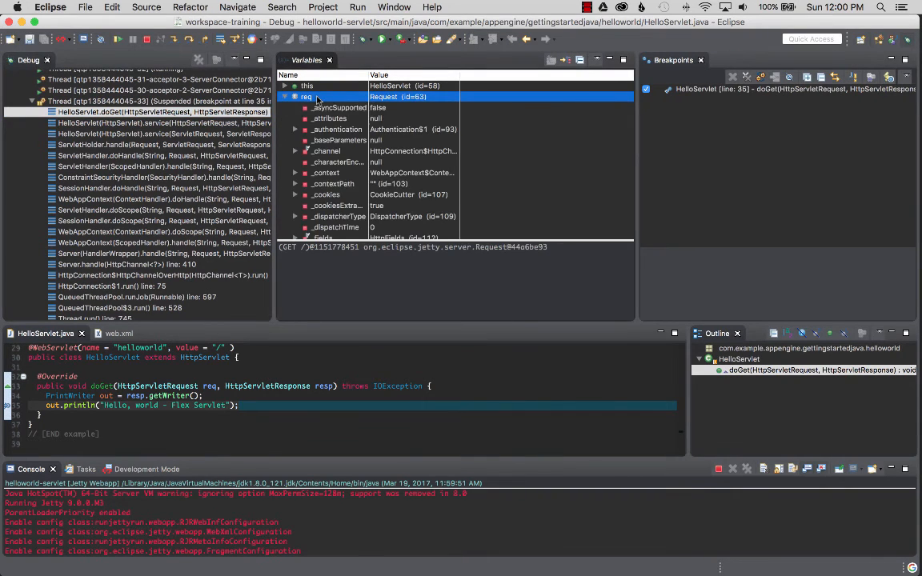
left_click(330, 119)
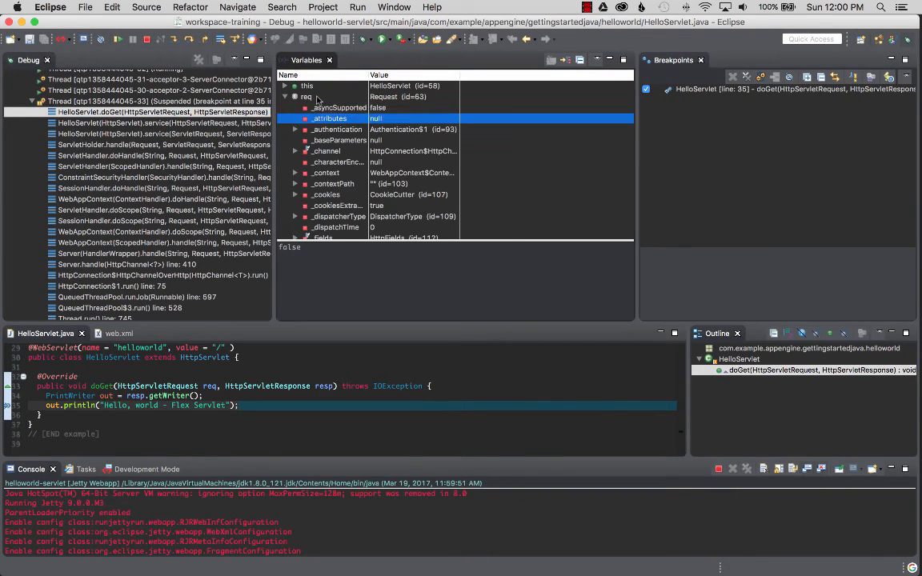
scroll("down", 3)
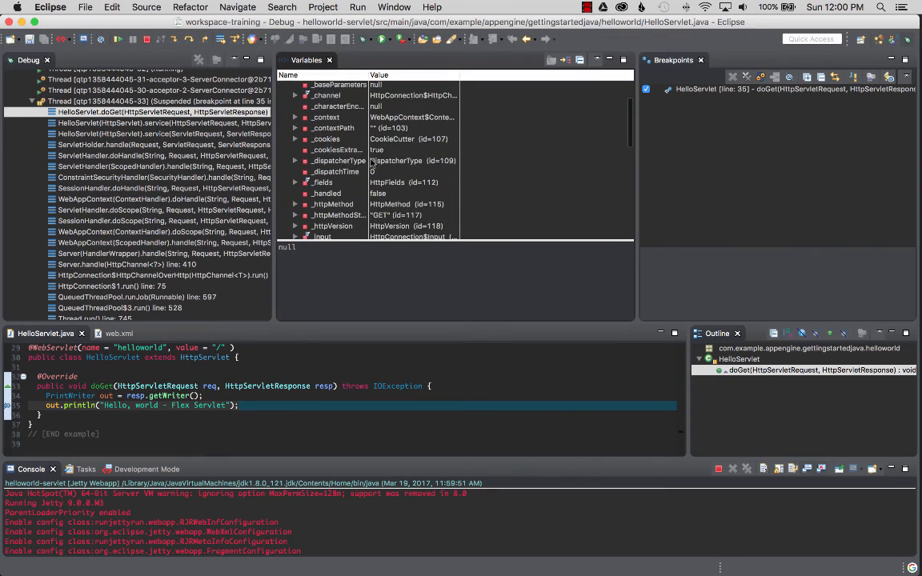
scroll("down", 3)
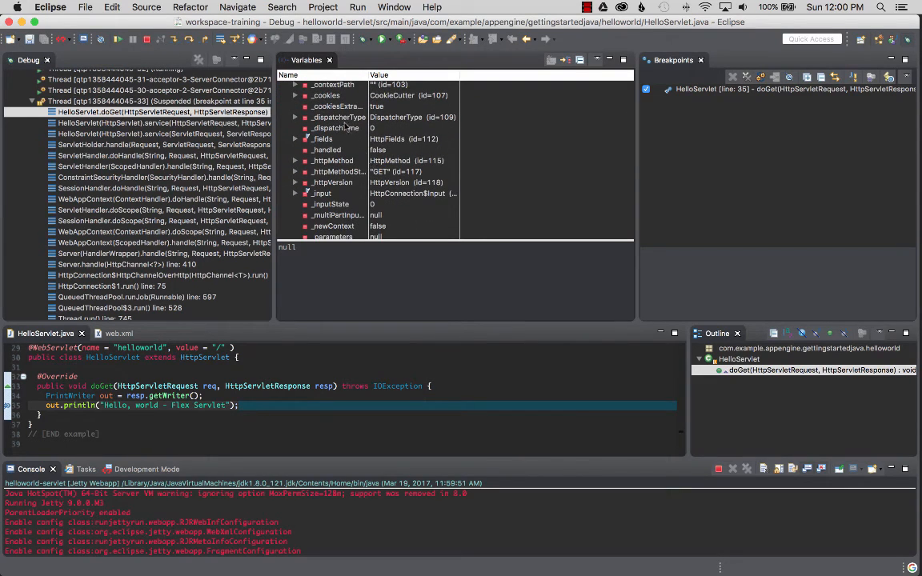
scroll("up", 3)
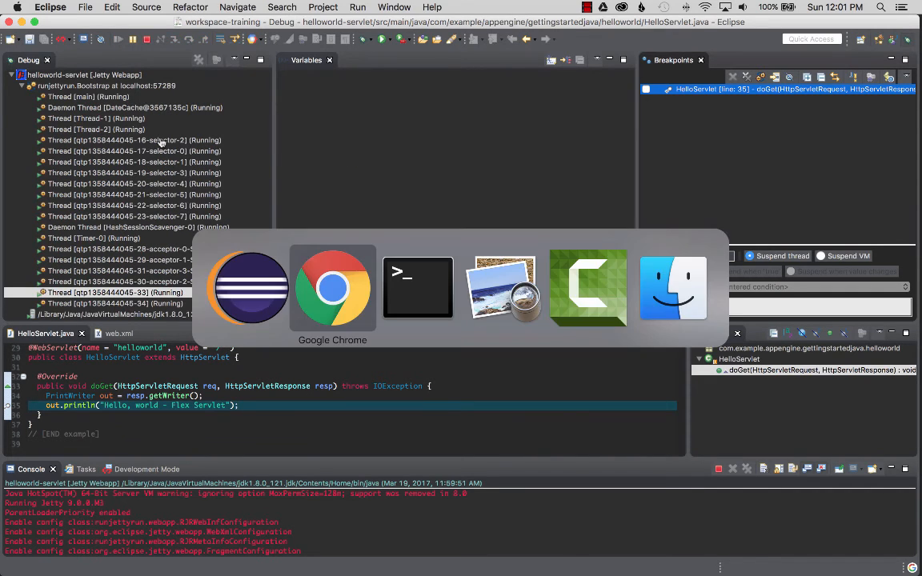
Append 2222 to the println greeting and return to the Java perspective
left_click(333, 288)
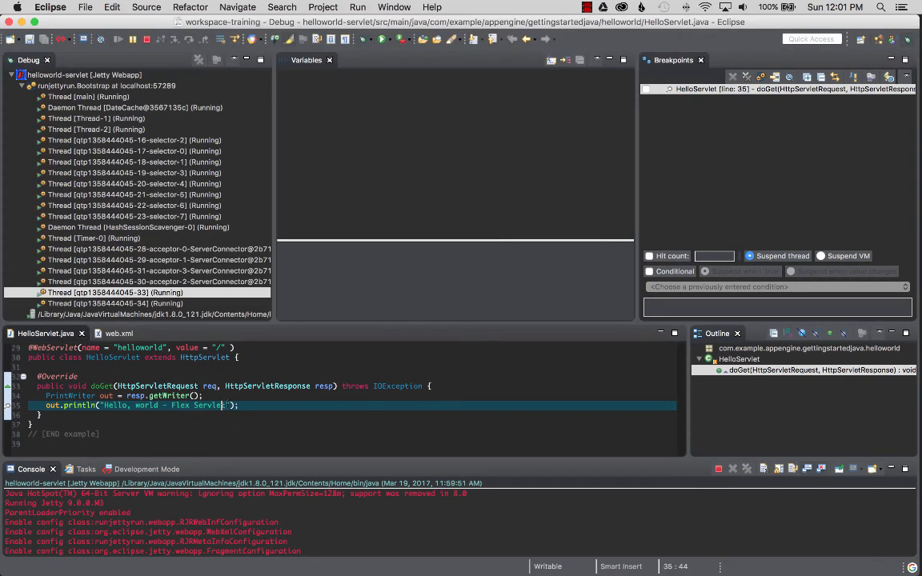
type("2222")
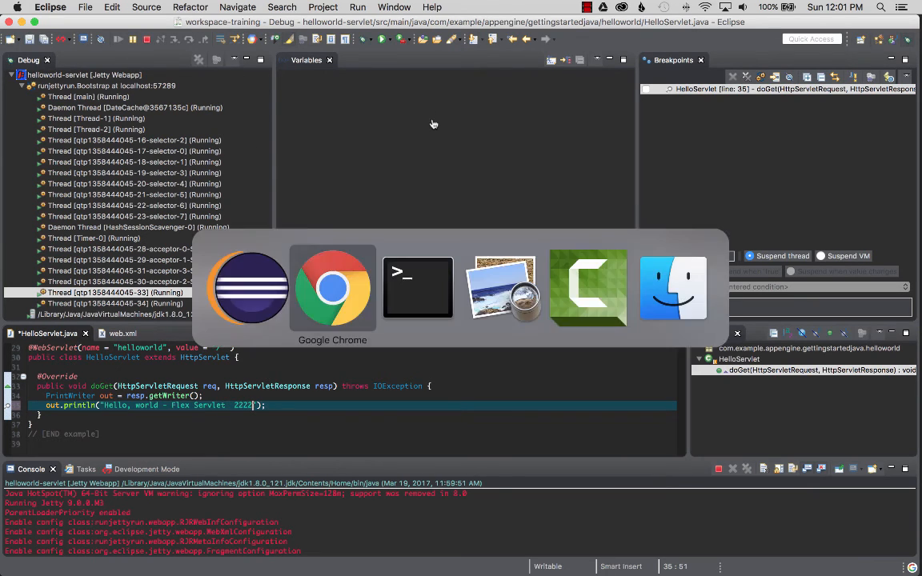
left_click(333, 288)
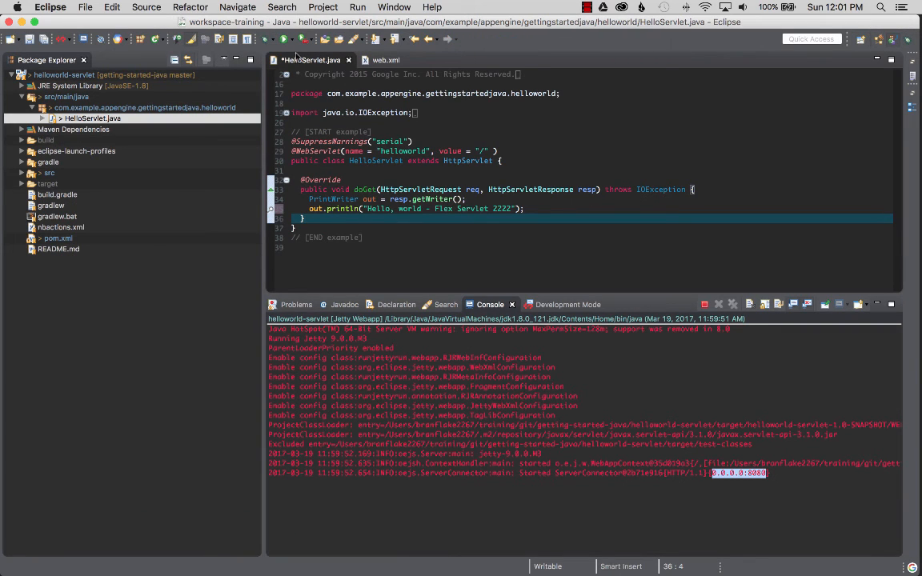
left_click(285, 39)
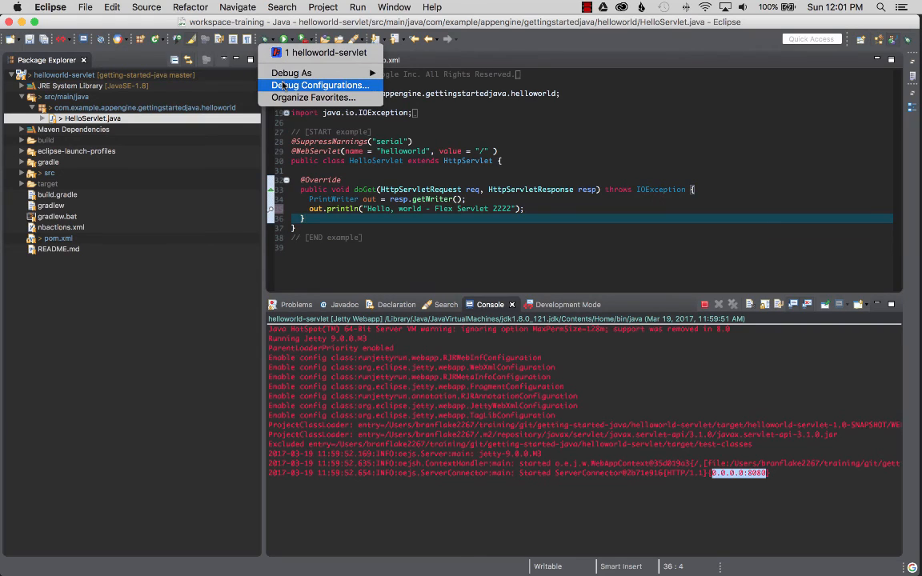
left_click(320, 85)
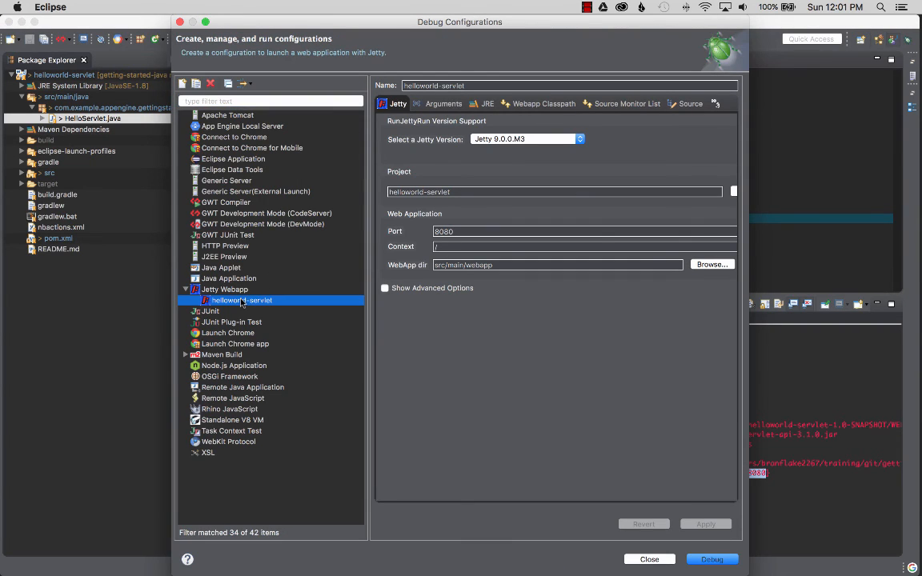
mouse_move(500, 142)
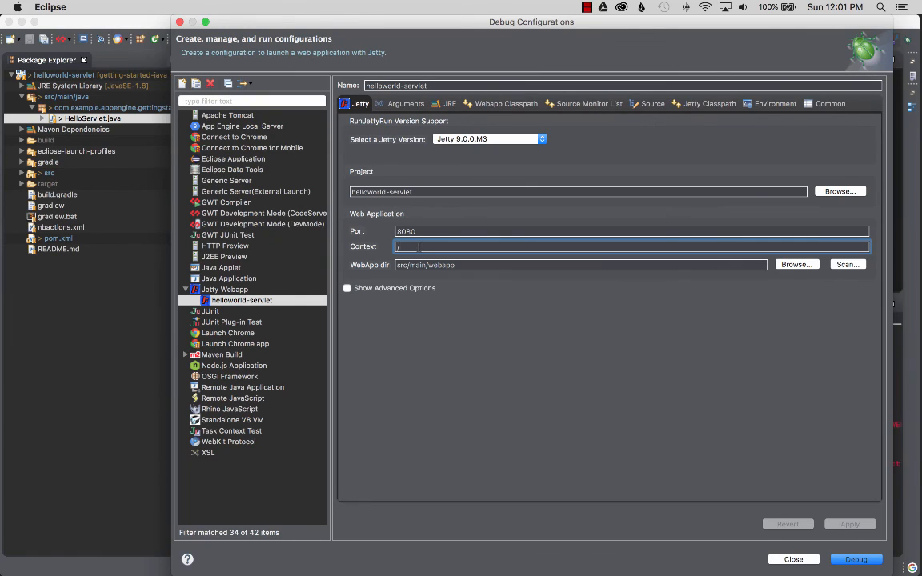
left_click(580, 266)
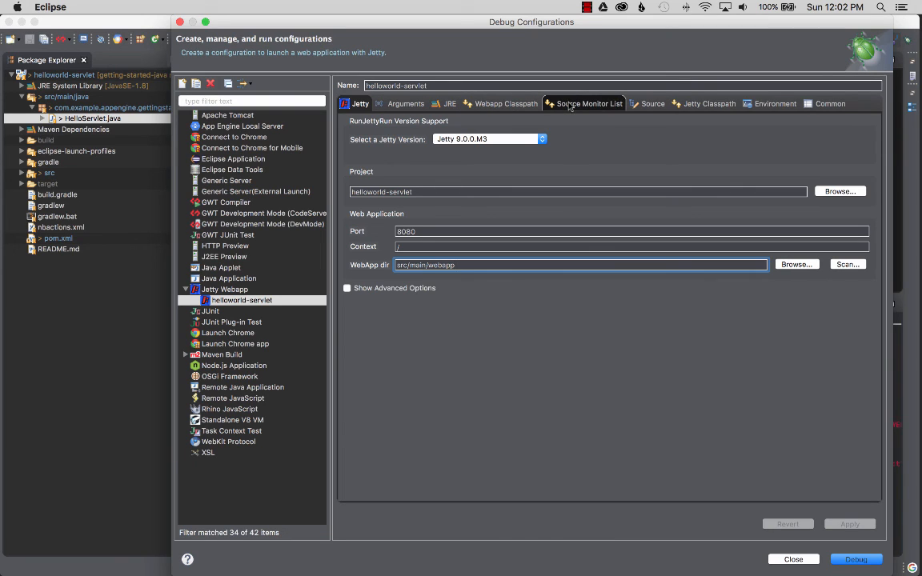
left_click(506, 102)
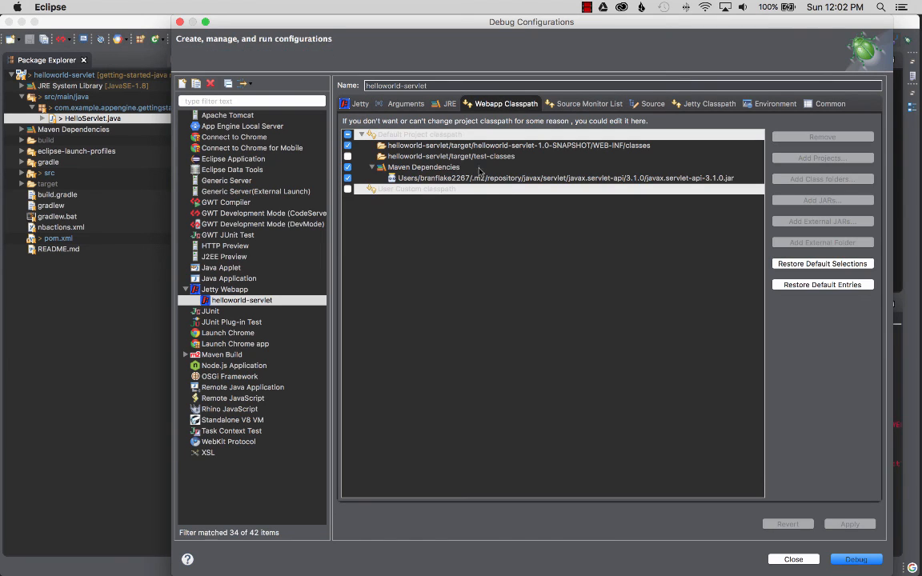
mouse_move(553, 206)
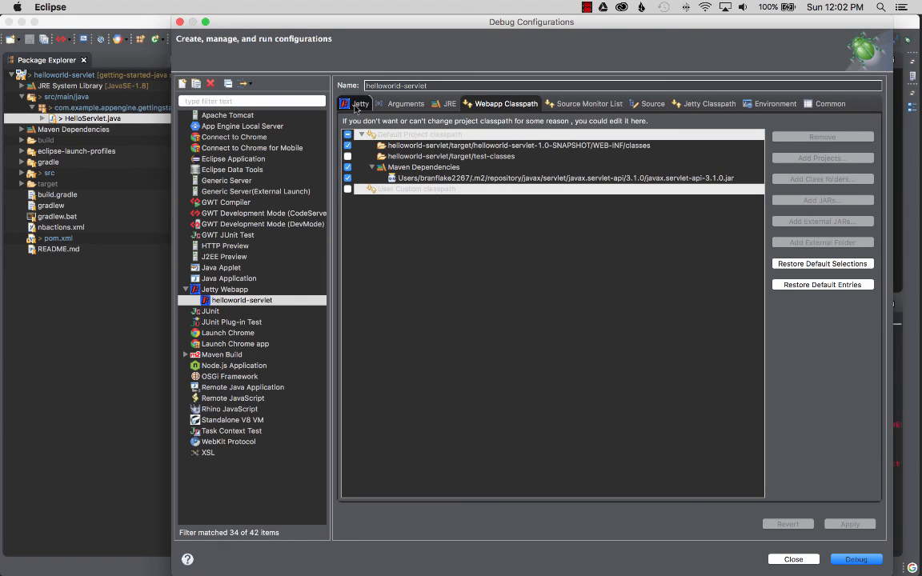
left_click(358, 102)
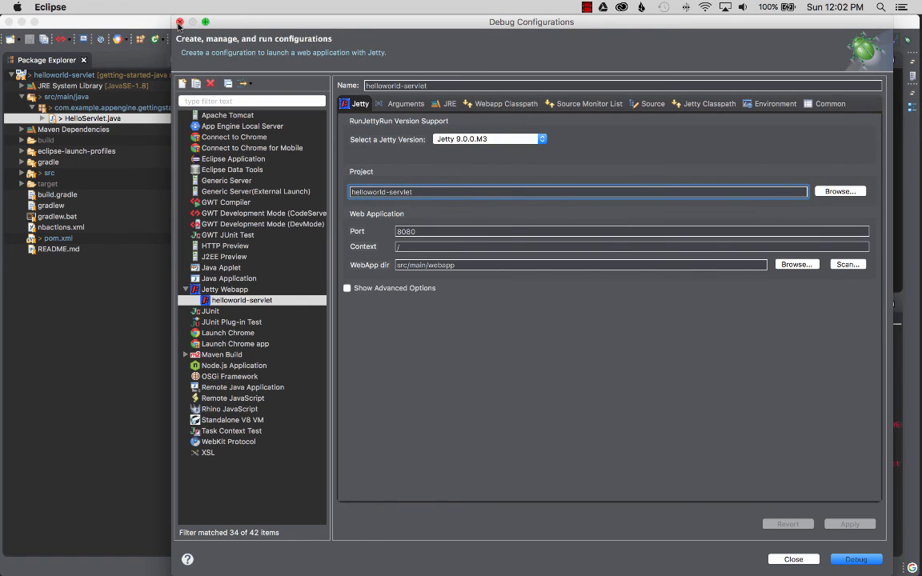
left_click(855, 558)
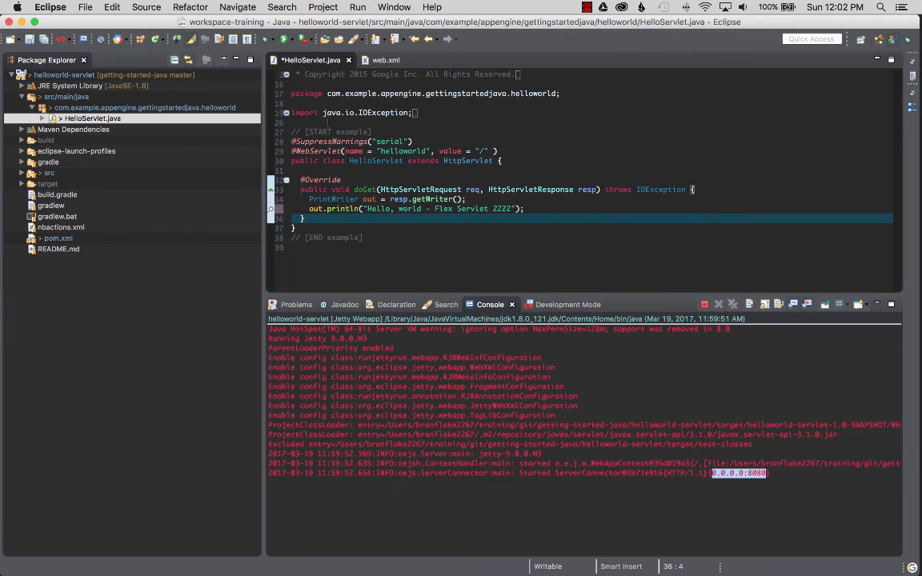